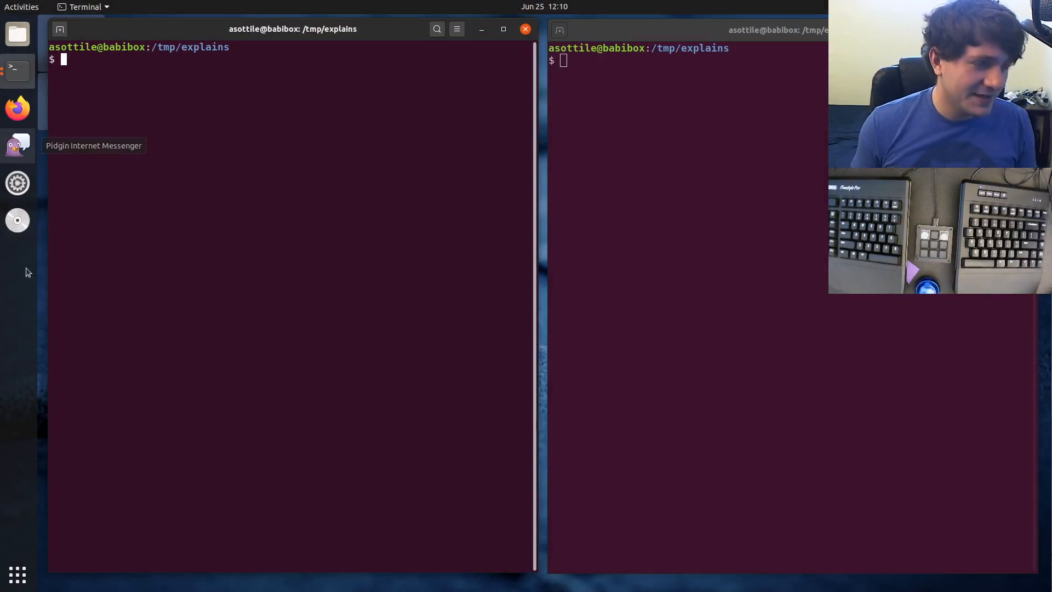
mouse_move(115, 107)
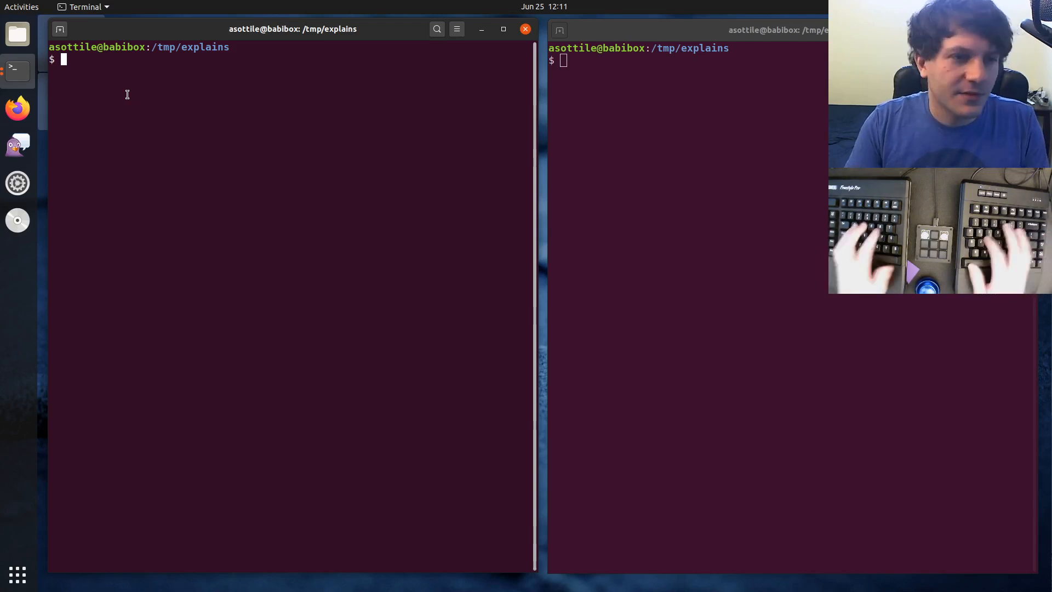
Step: Create the hello_world directory with an empty __init__.py inside it
text(mkdir hello_W)
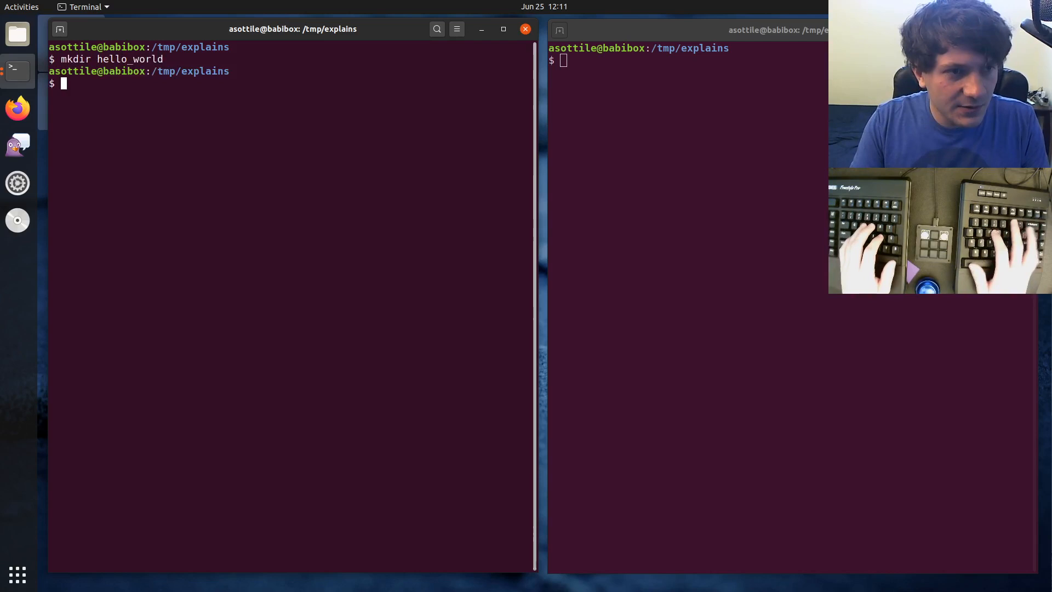
text(touch /)
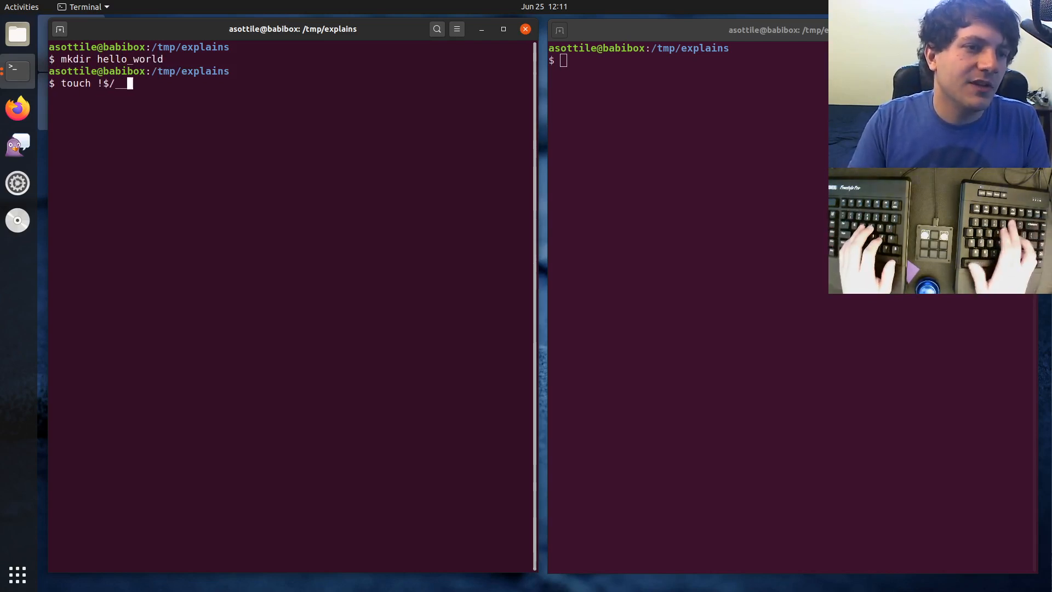
text(__init__.pyu)
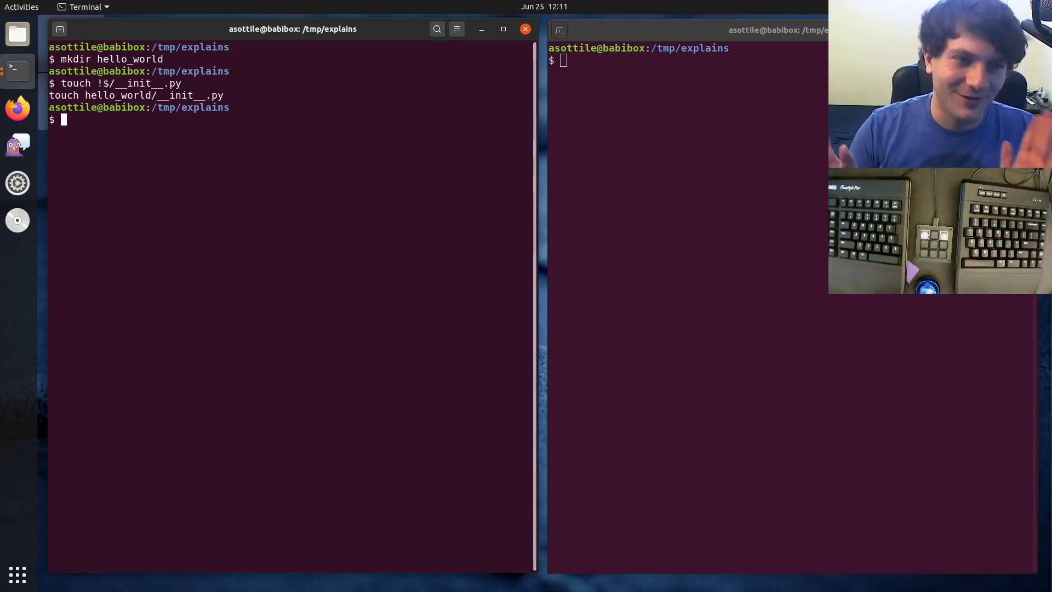
Step: Type the command to edit hello_world/main.py in nano
text(nano)
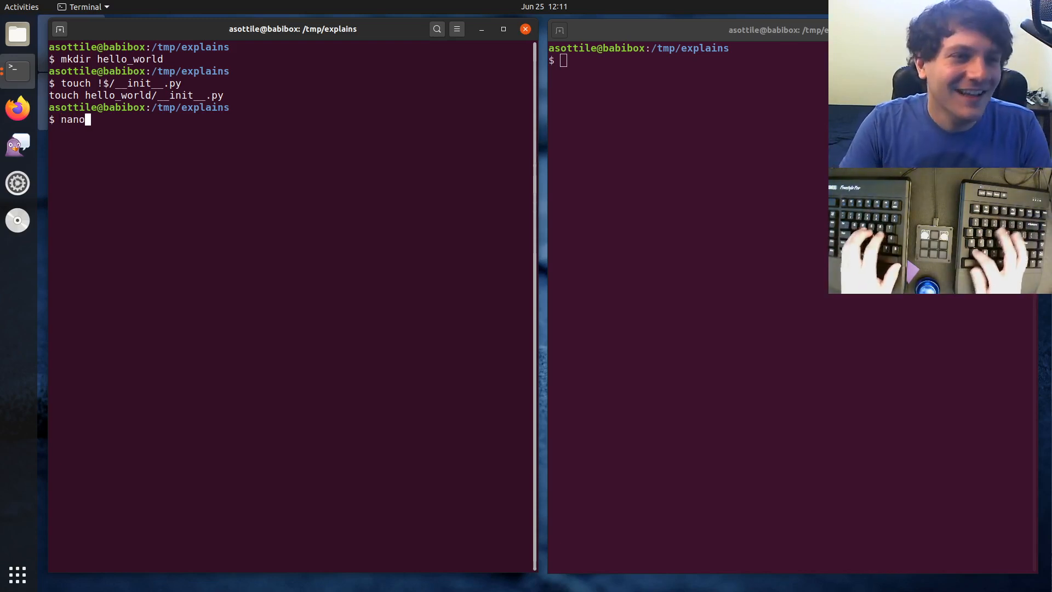
text(hello_W)
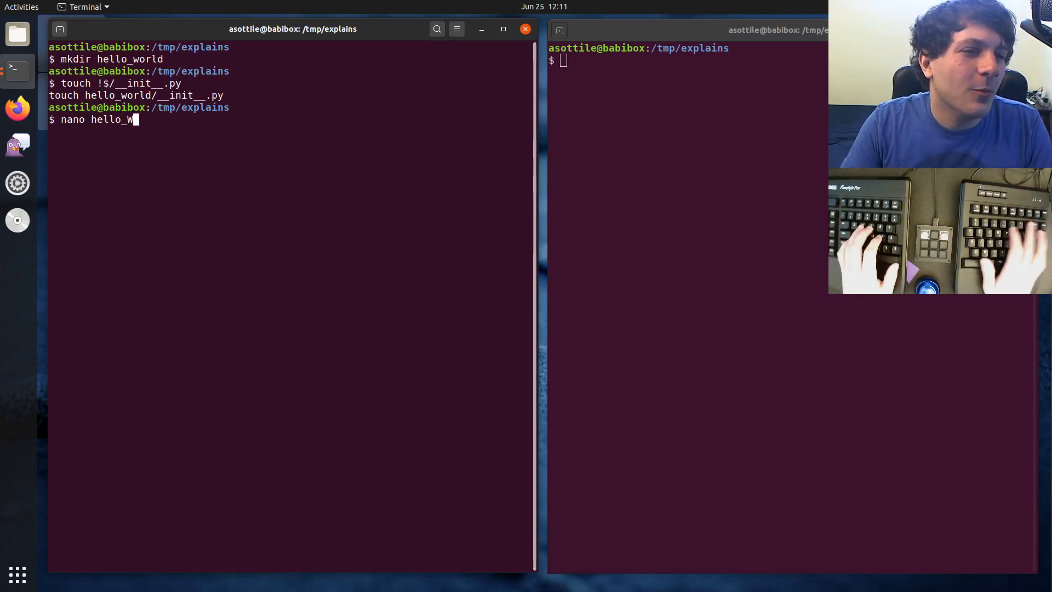
text(orld/main.py)
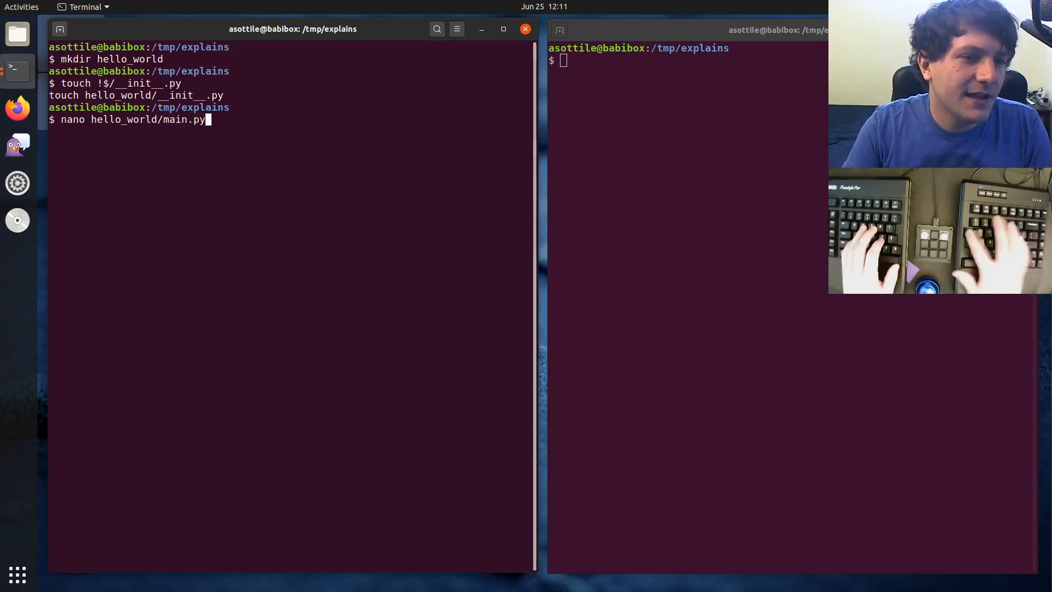
Step: Write main() printing 'hello world' plus an exit(main()) __main__ guard, and save
key(Return)
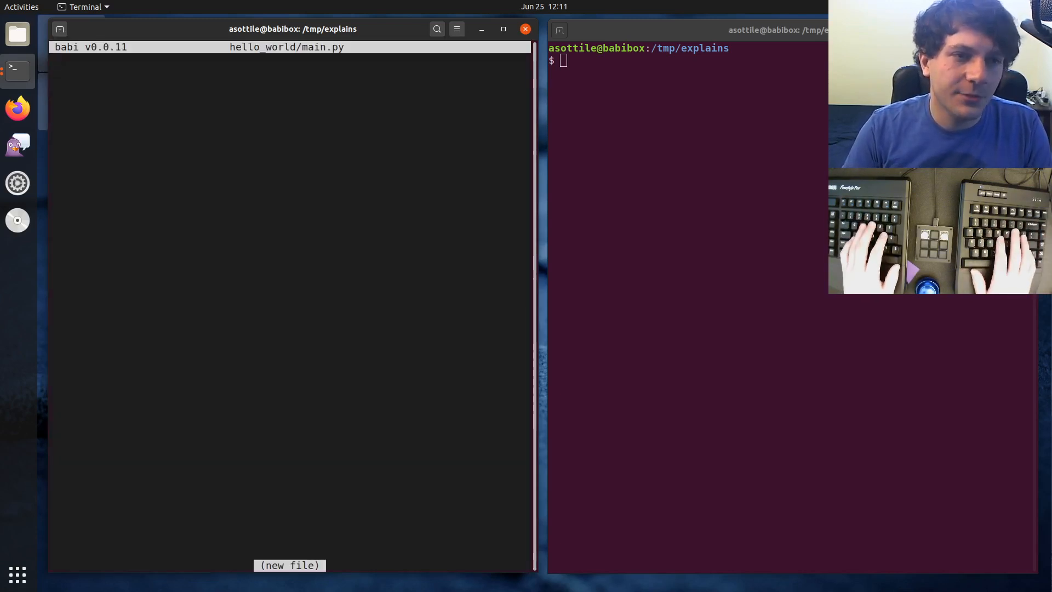
text(if __name_)
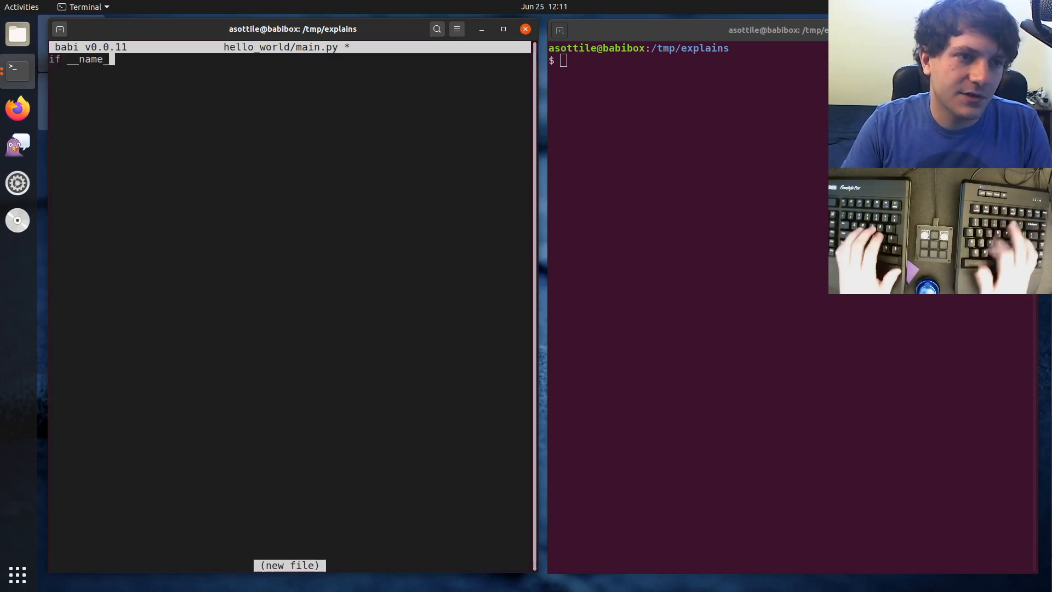
text(== '__main__')
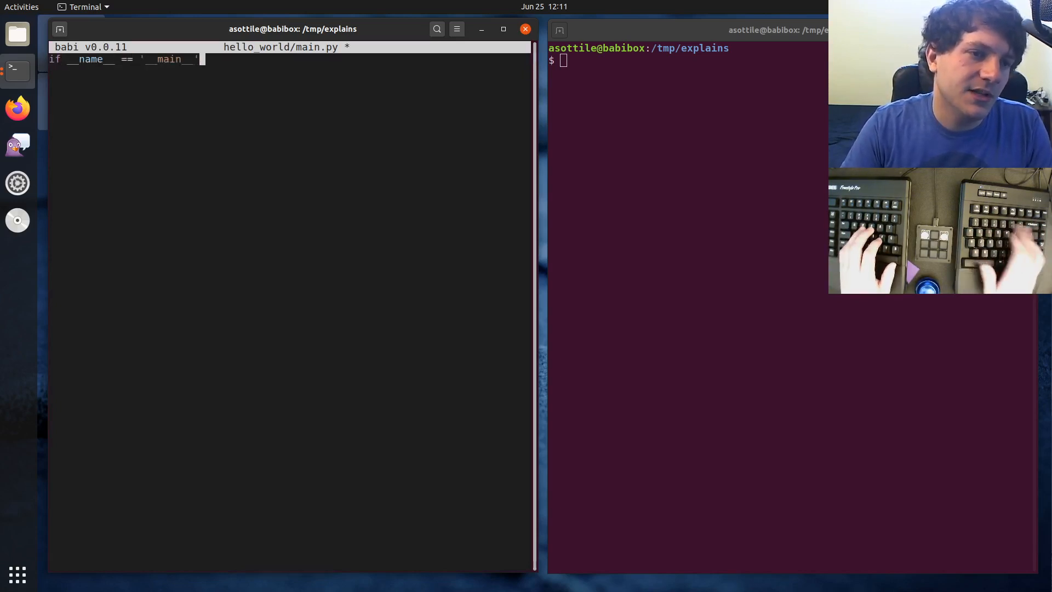
text(exit(main()
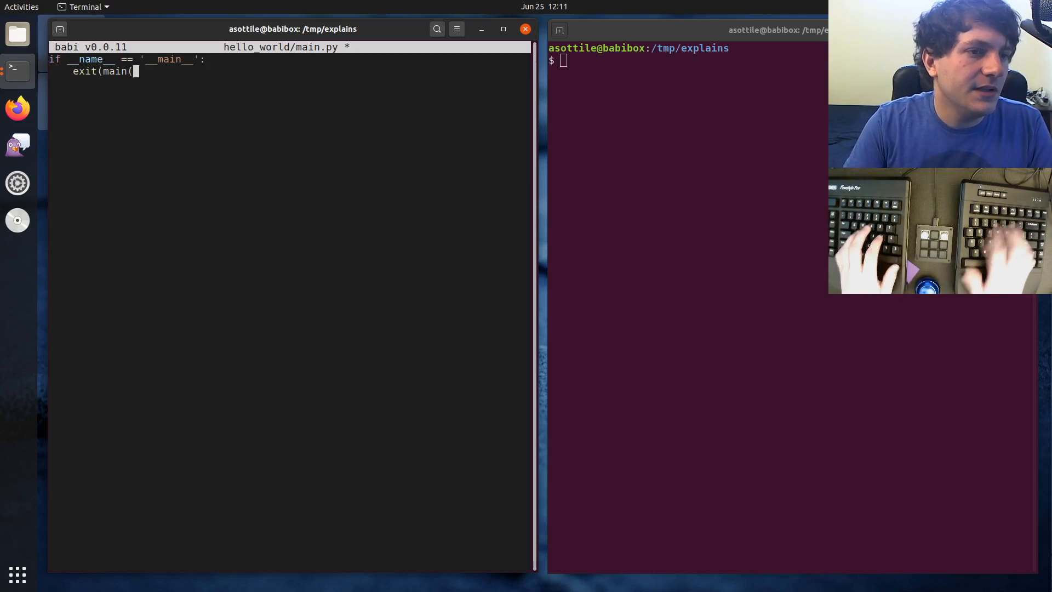
text()))
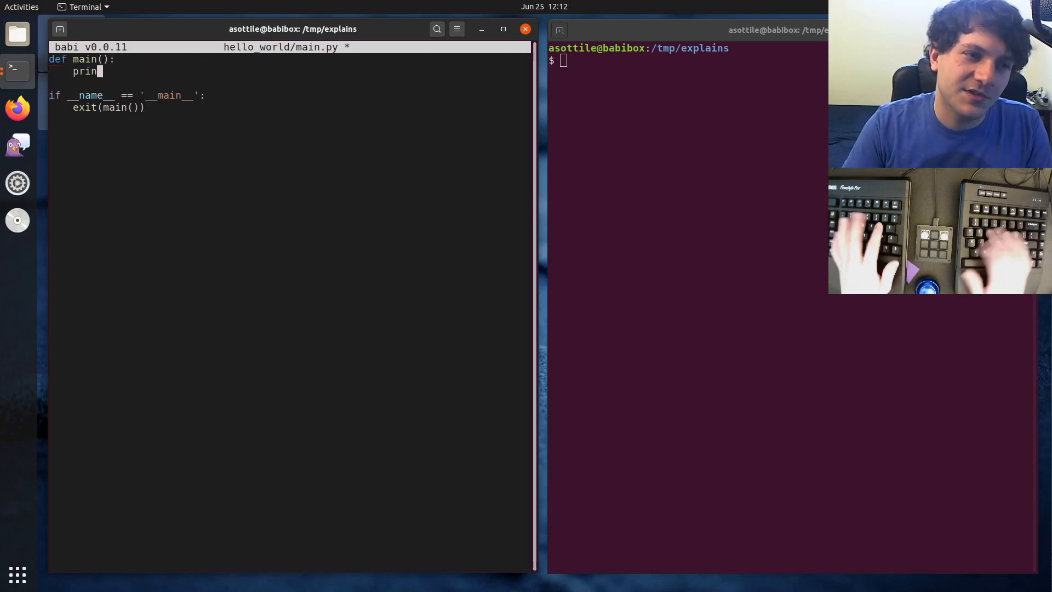
text(t('hello wor)
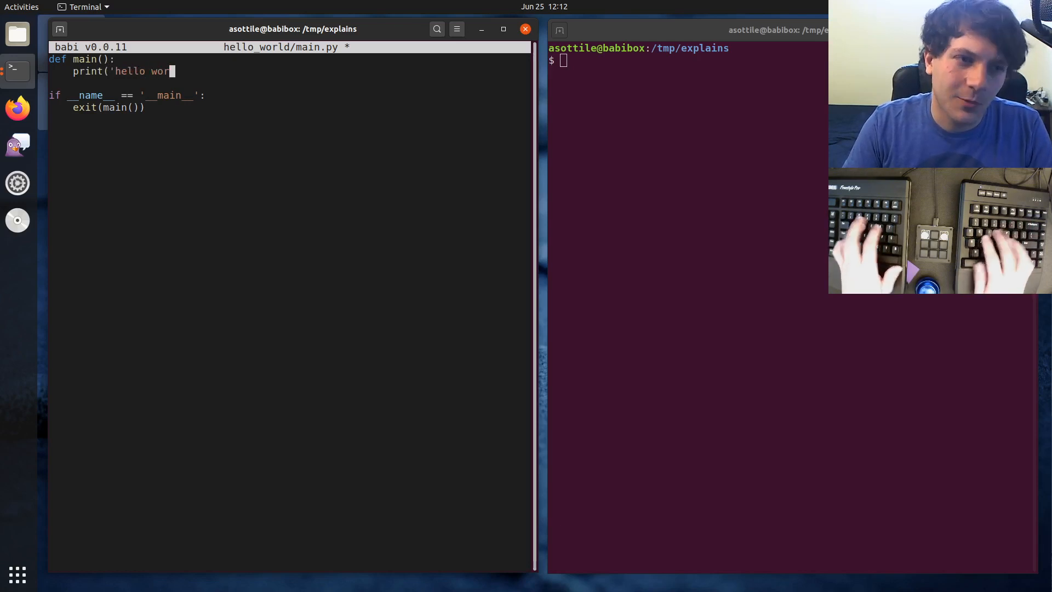
key(ctrl+s)
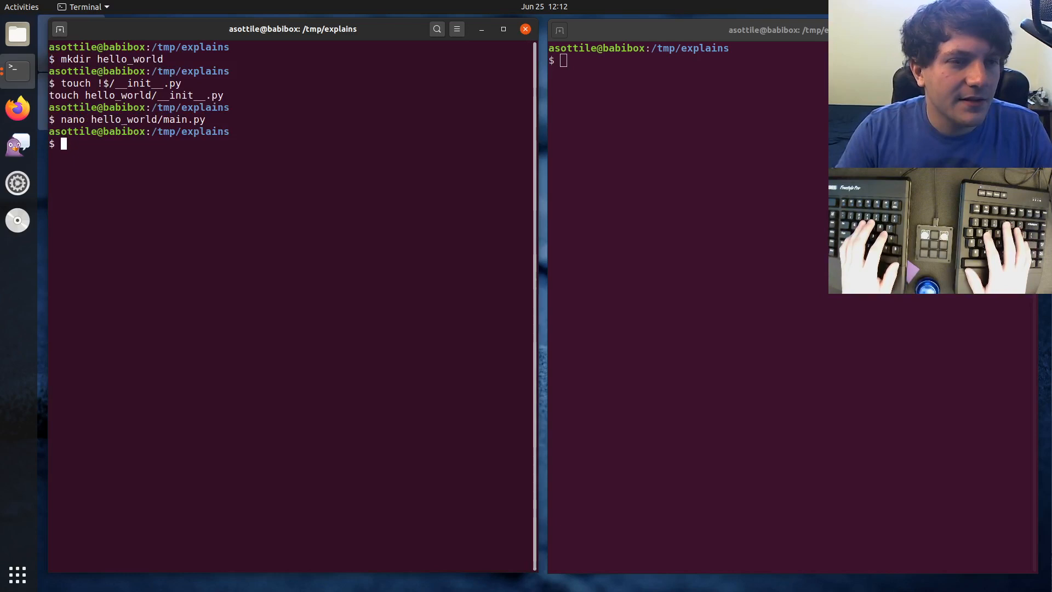
Step: Start the nano command for a new setup.py file
text(nano setup.)
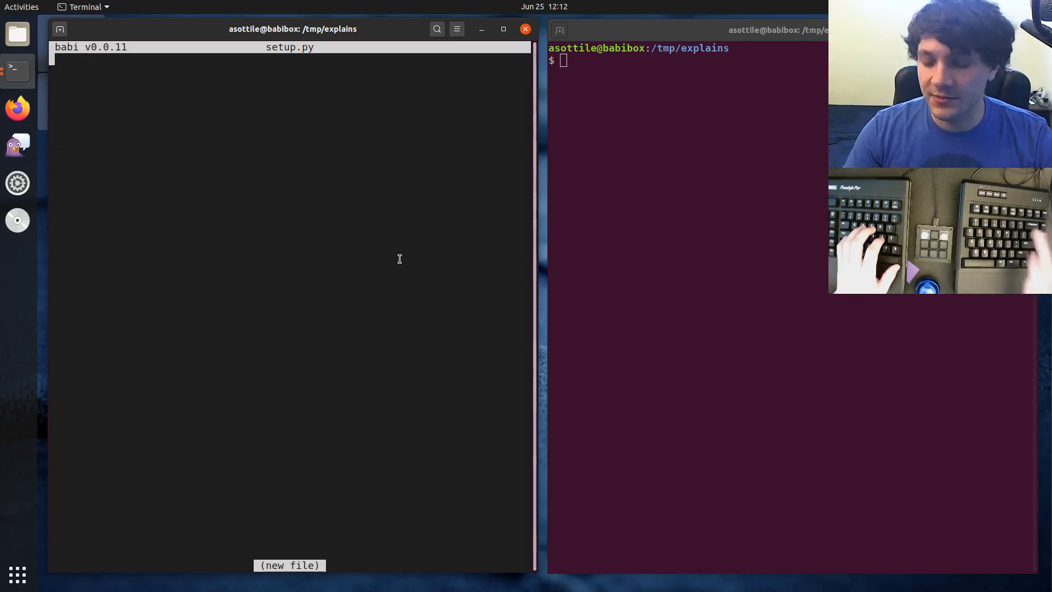
Step: Write 'from setuptools import setup' followed by an empty setup() call
text(from)
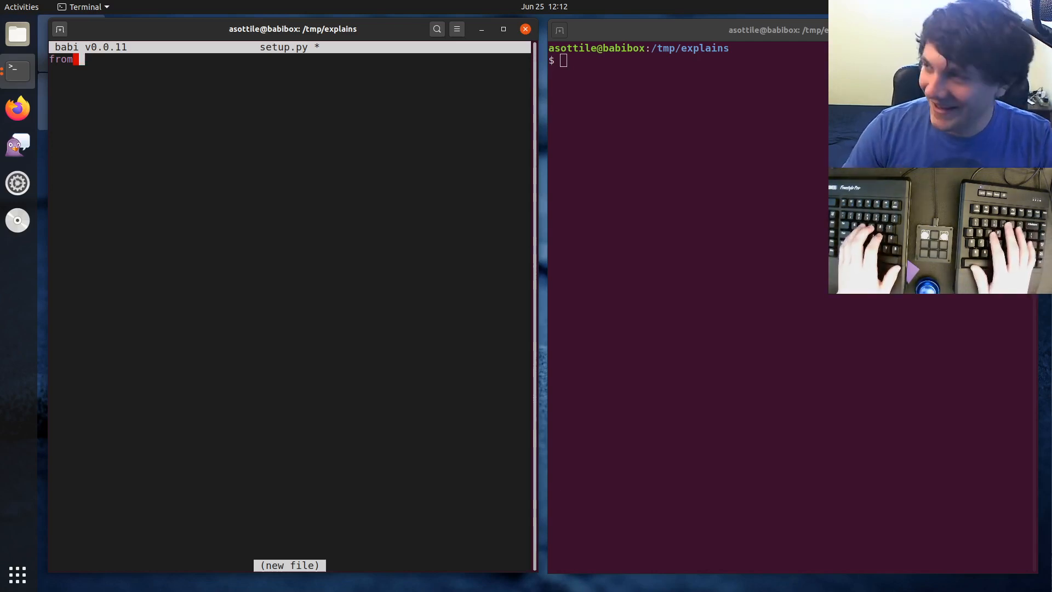
text(d)
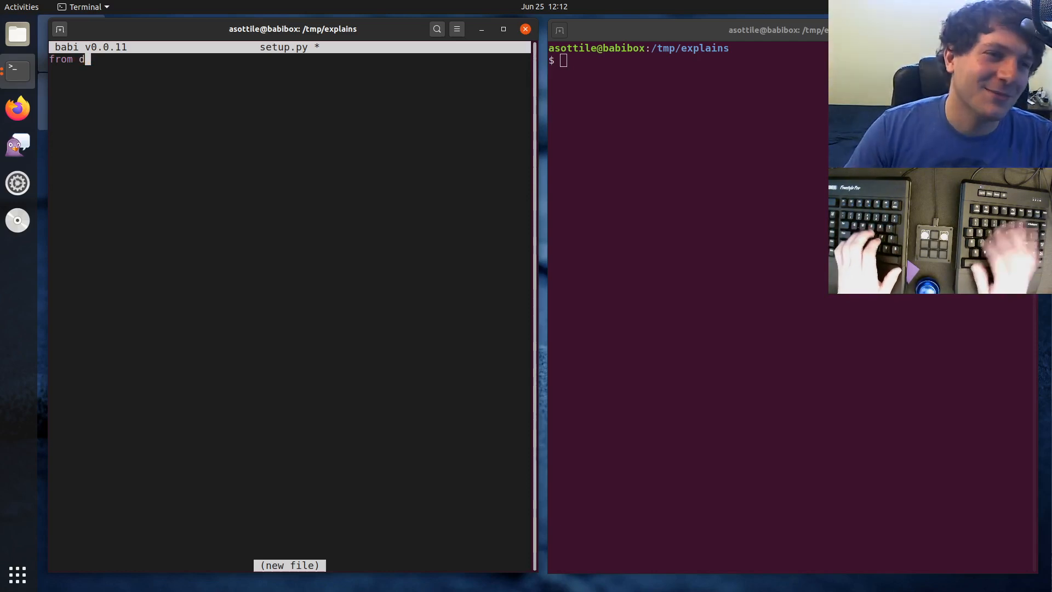
text(etuptools import)
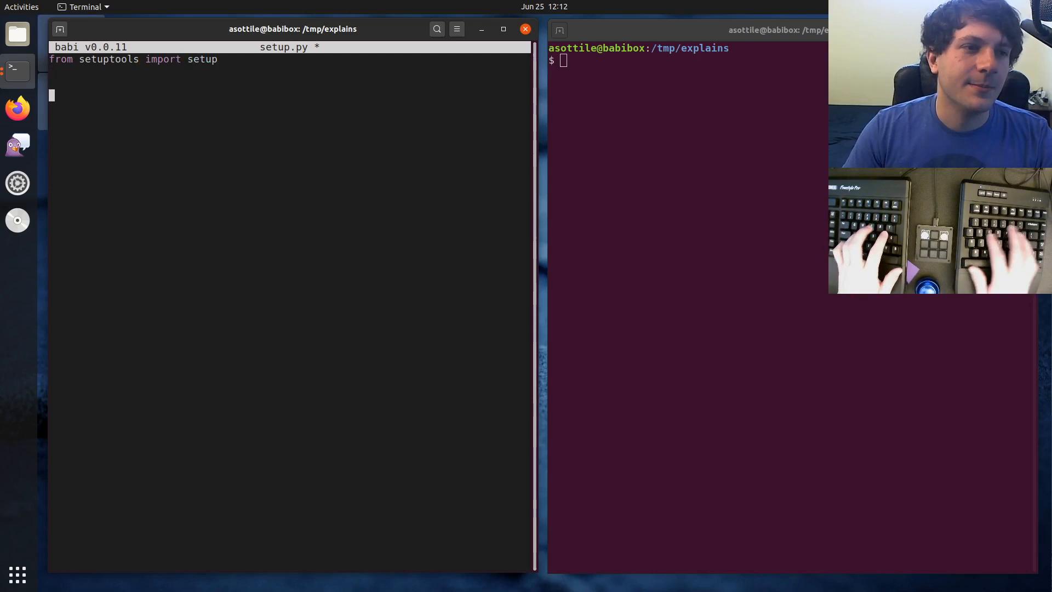
text(setup())
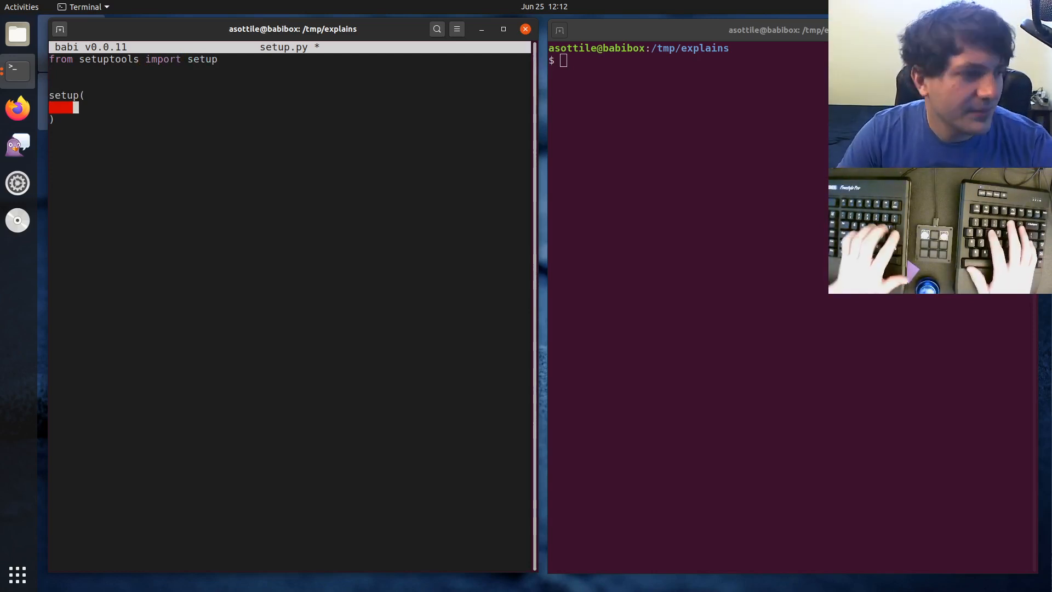
Step: Pass name, version and description 'this package contains some sample hello world code' to setup()
text(name=)
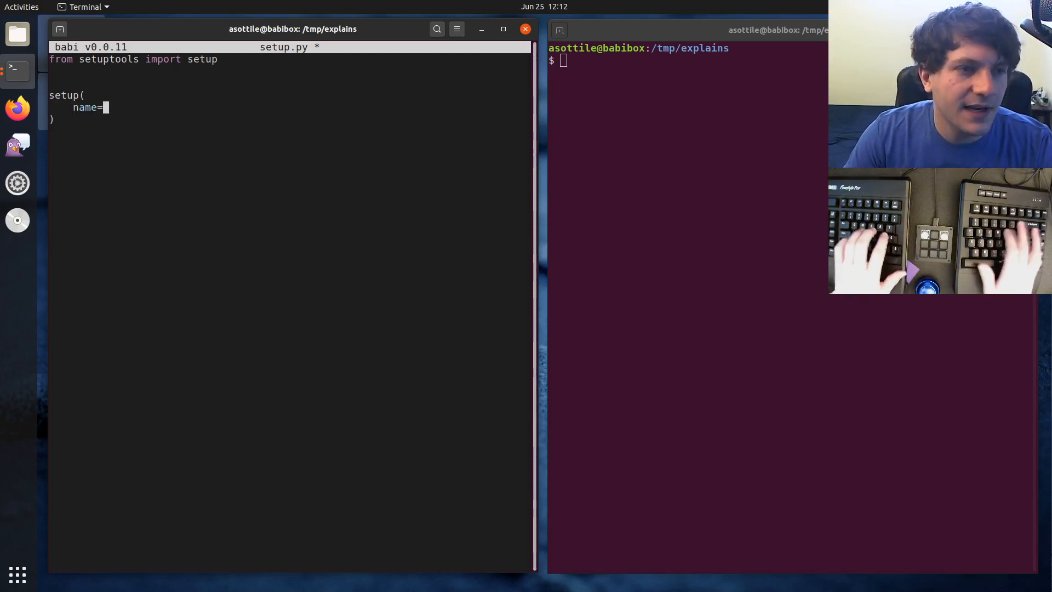
text('hello-world',)
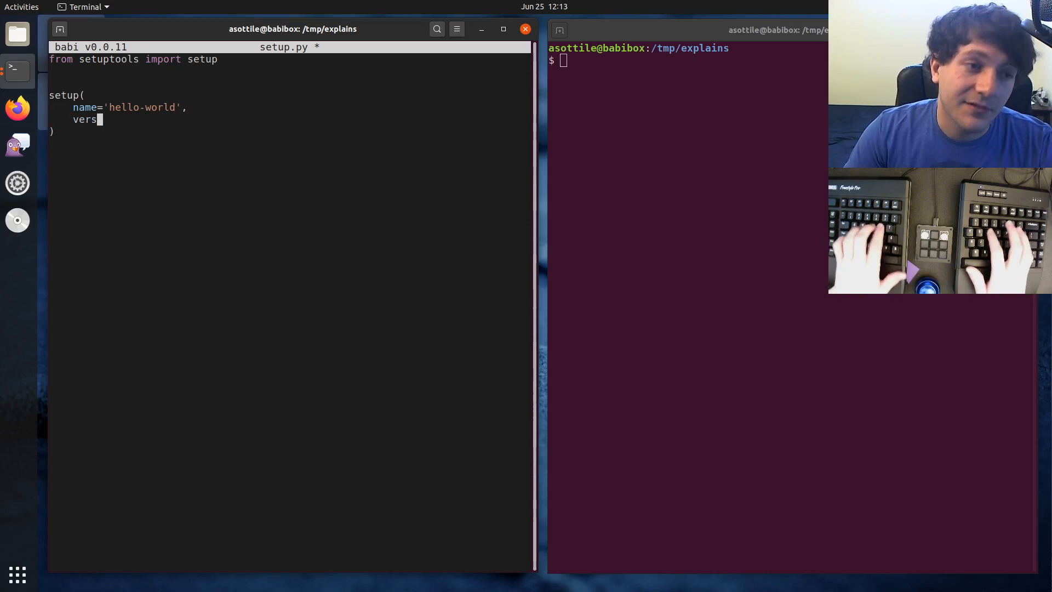
text(ion='1)
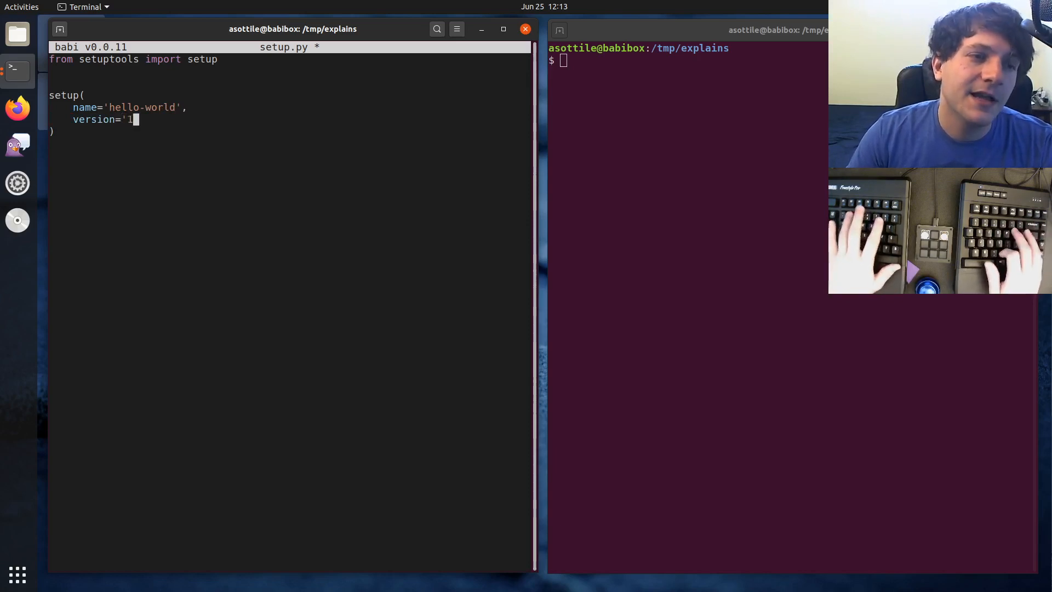
text(-.)
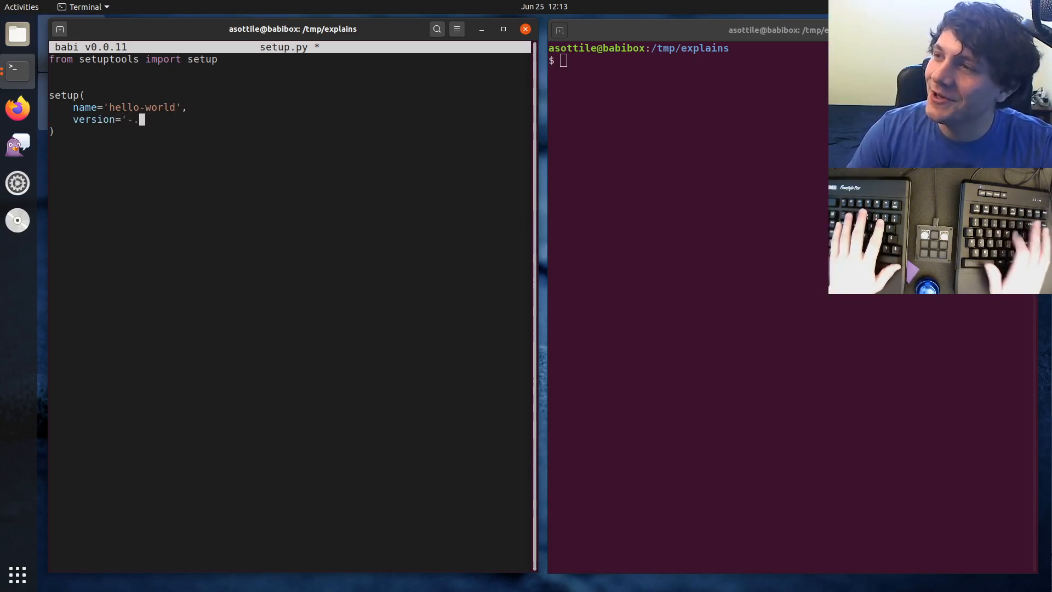
text(0.0.0',)
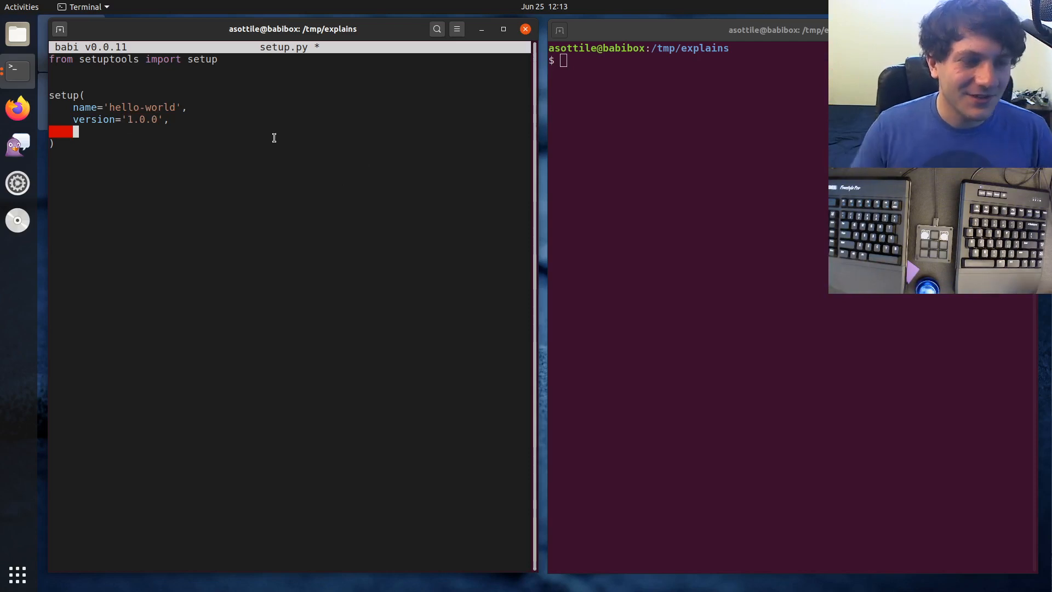
text(description=)
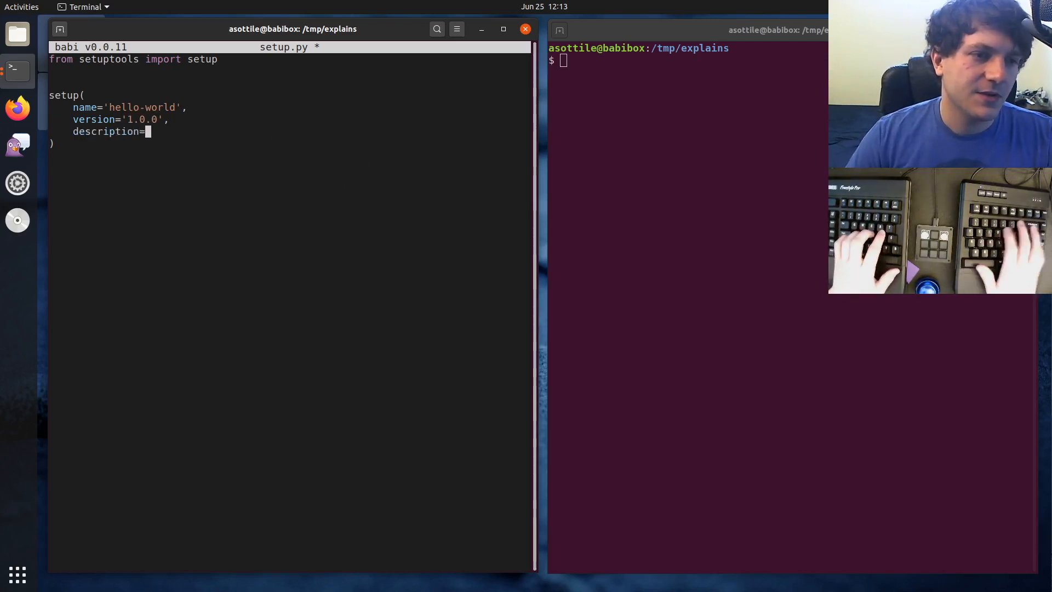
text('this packa)
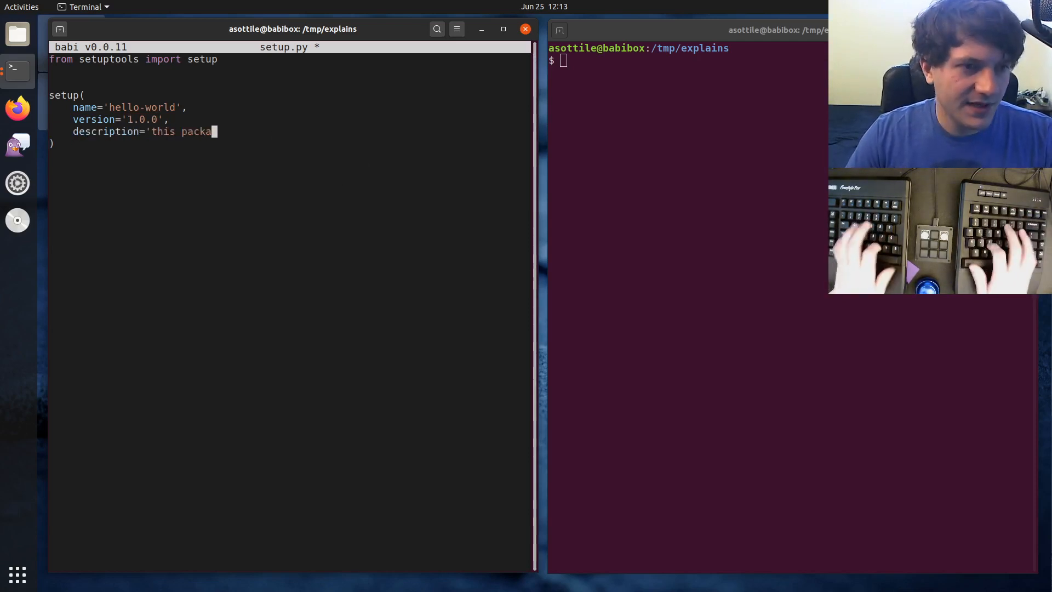
text(ge conta)
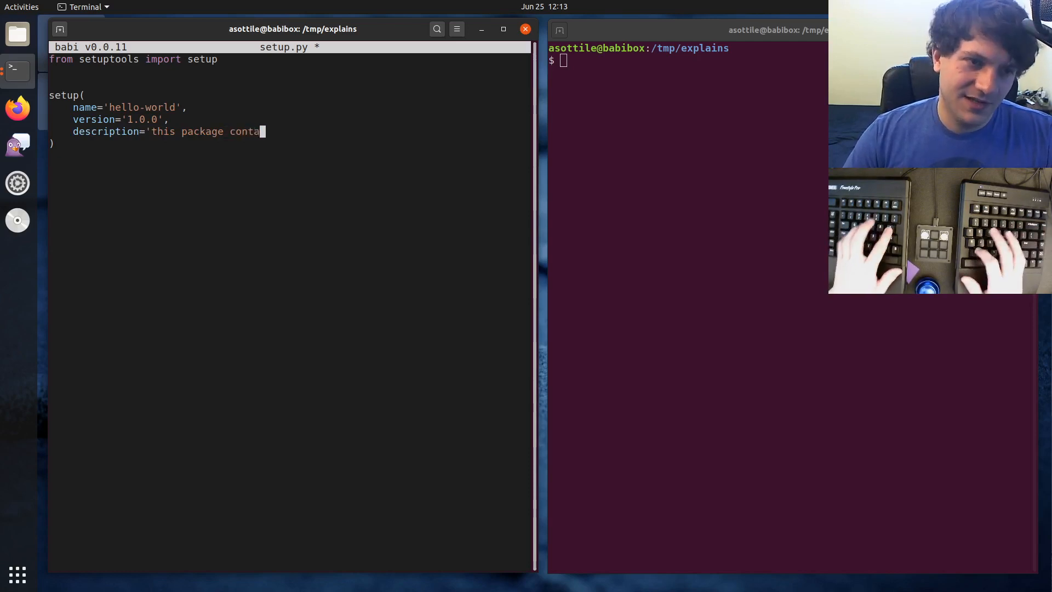
text(ins some sample)
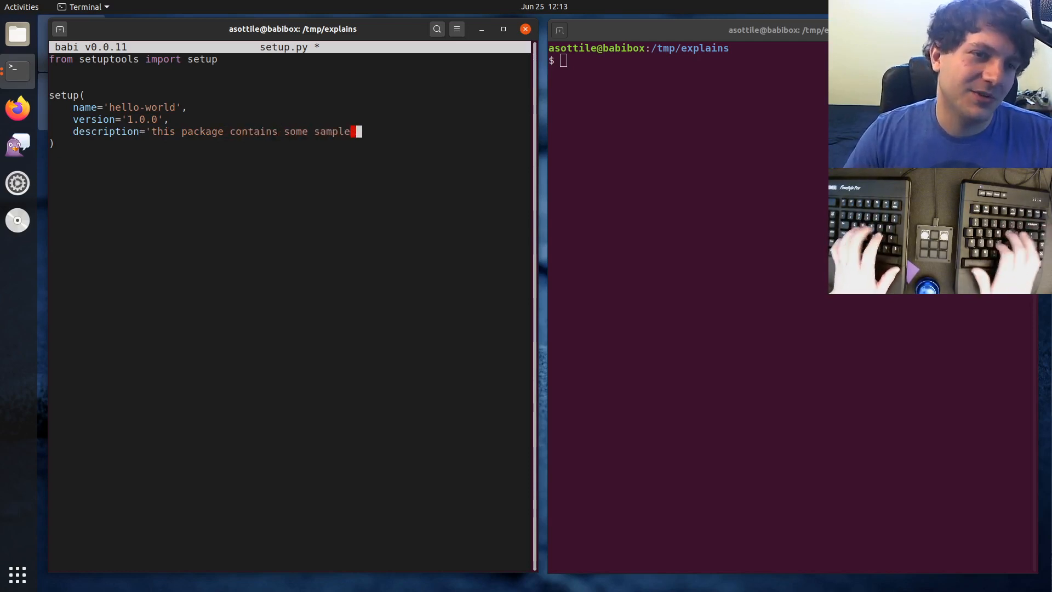
text(hello world code',)
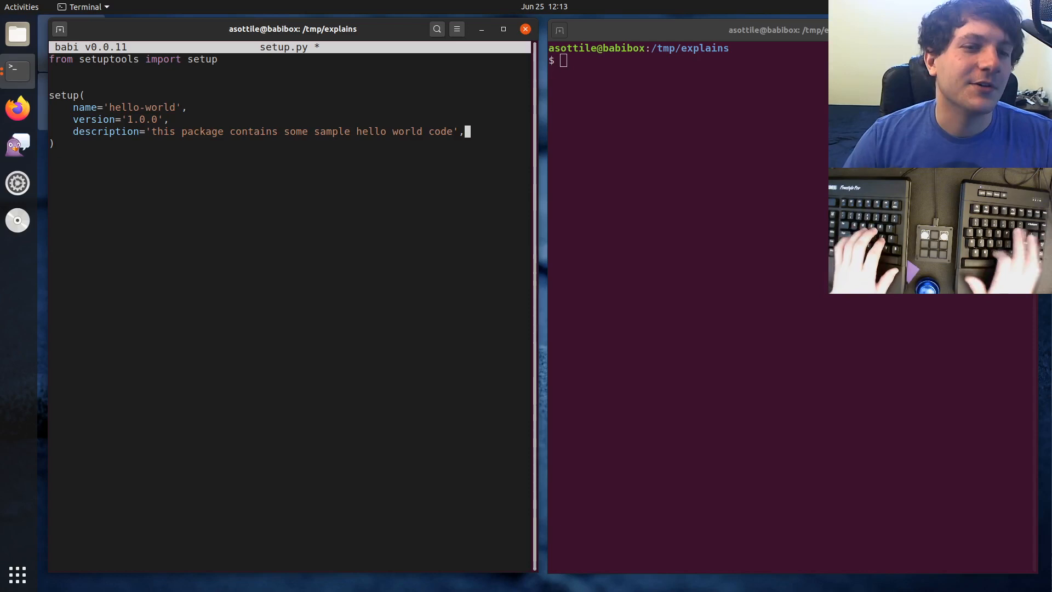
key(Return)
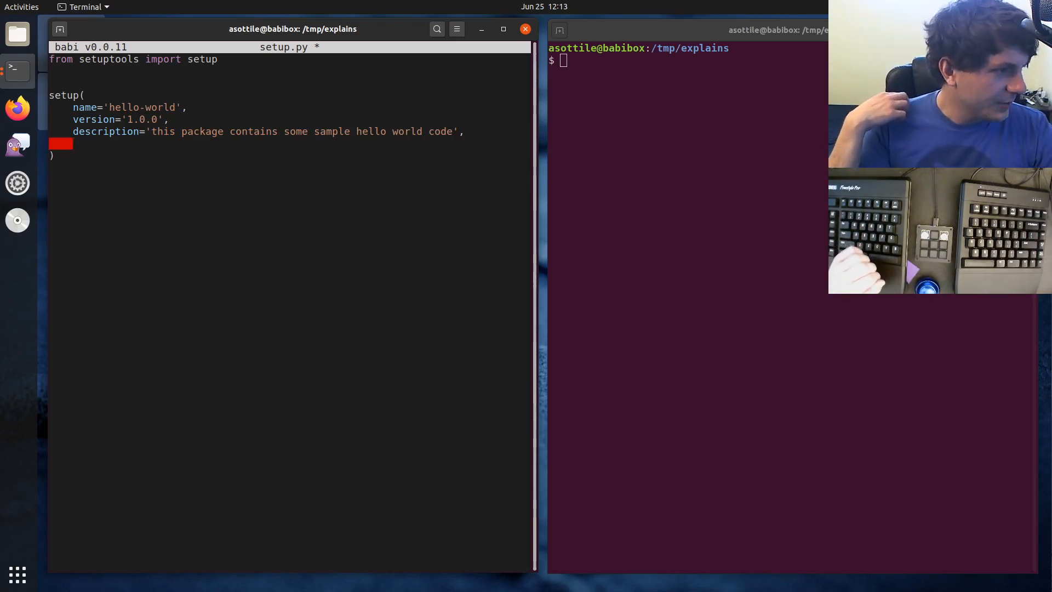
text(auth)
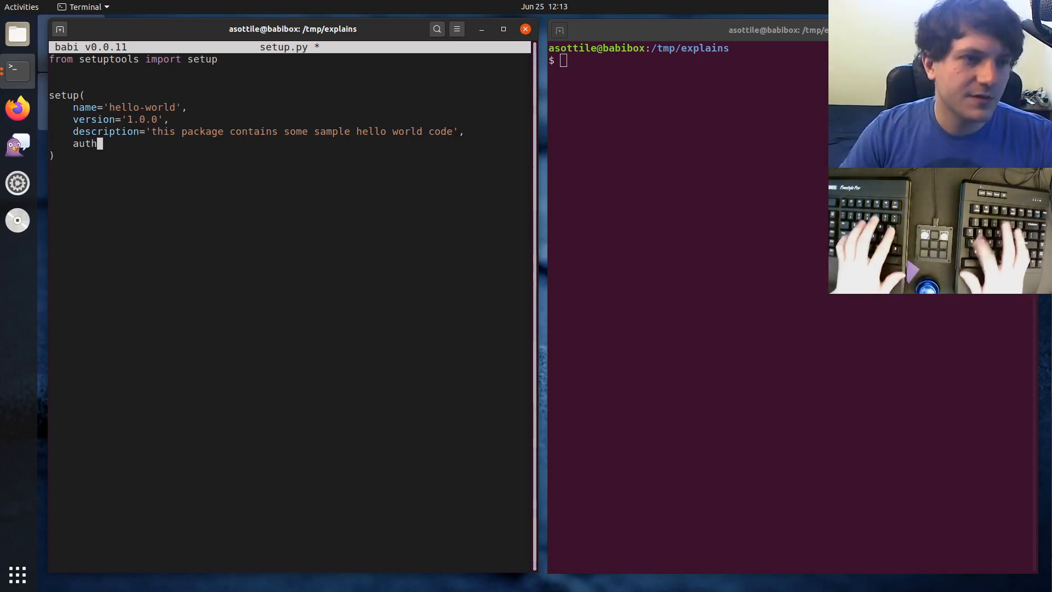
text(or='Anthony Sottile)
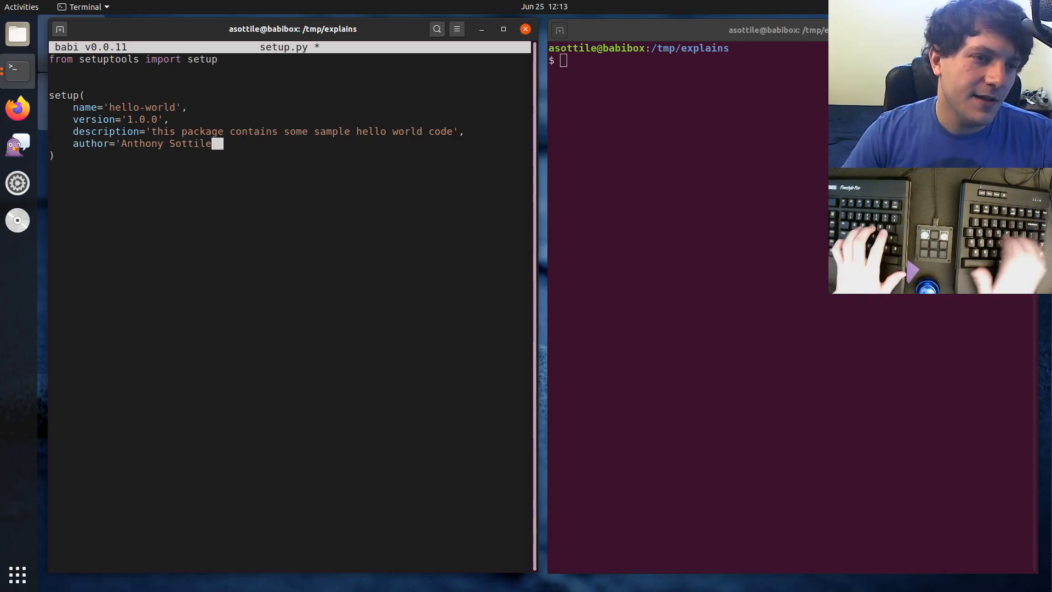
text(author_e)
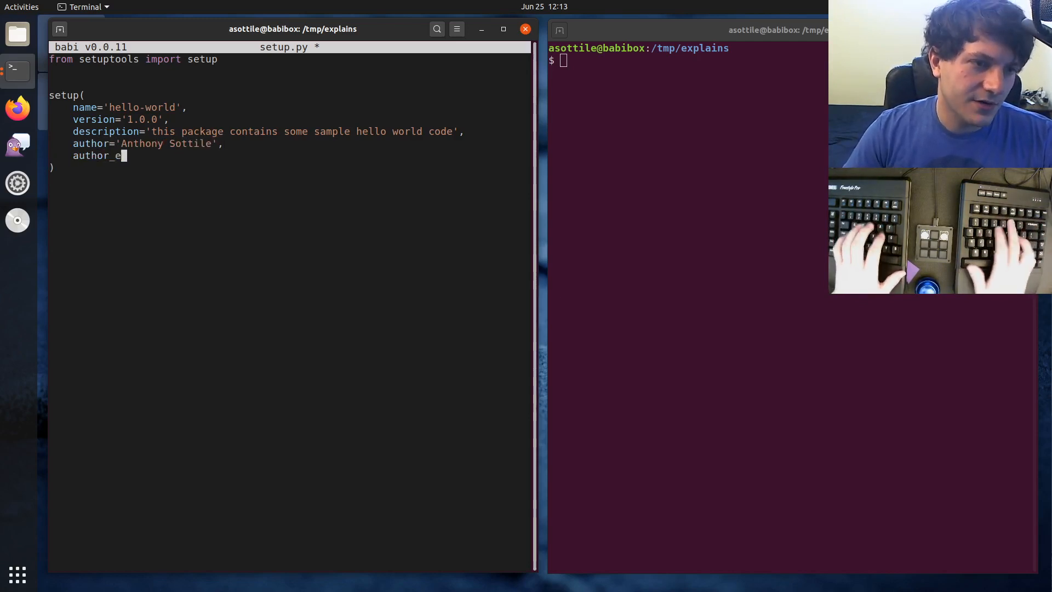
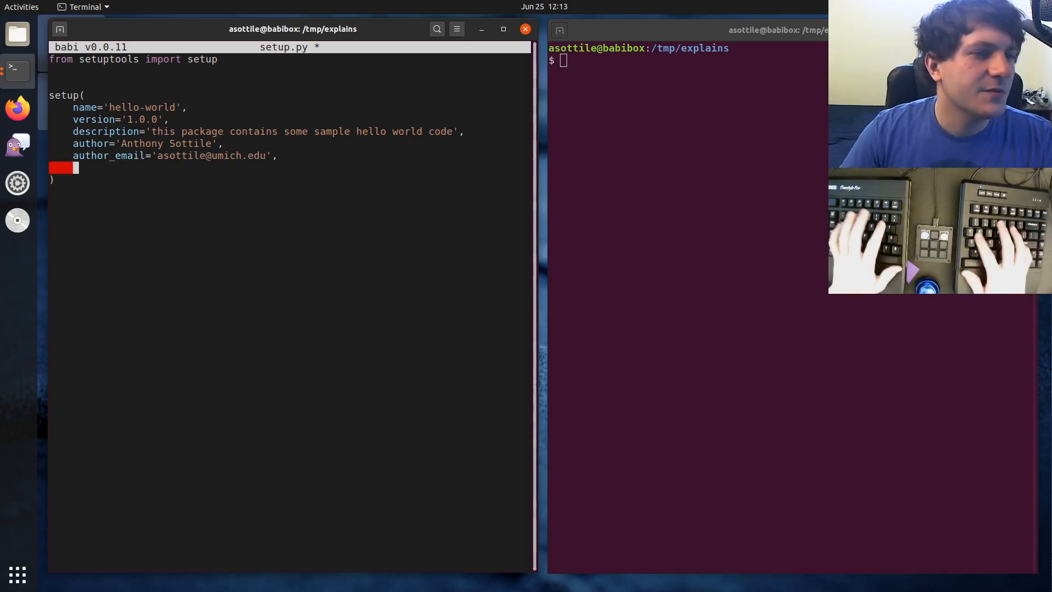
Step: Add the github.com/asottile project url and an install_requires=[...] placeholder
text(url='https://)
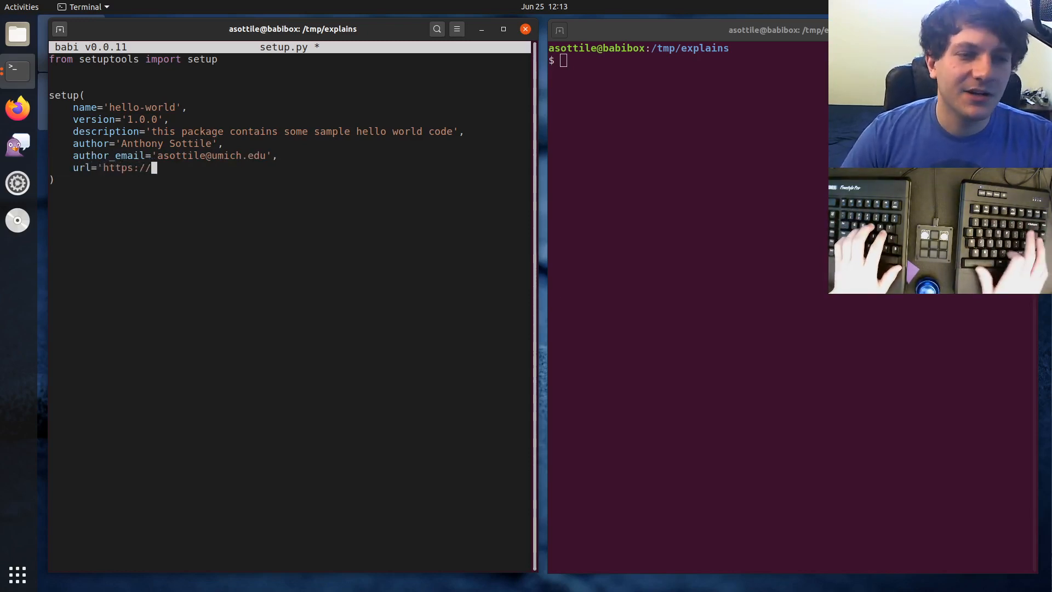
text(github.c)
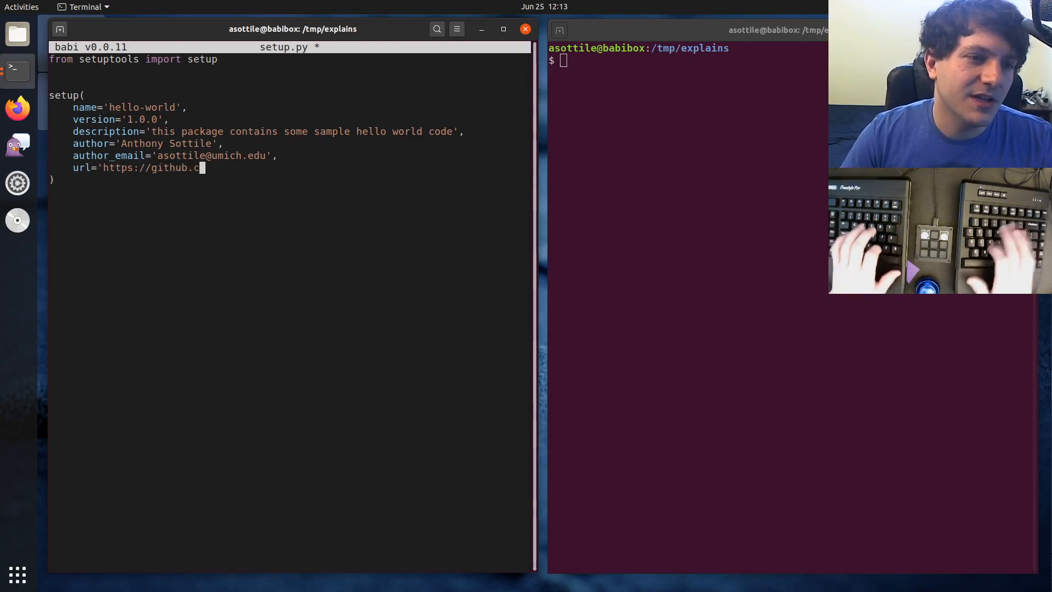
text(om/asottile/hello-world',)
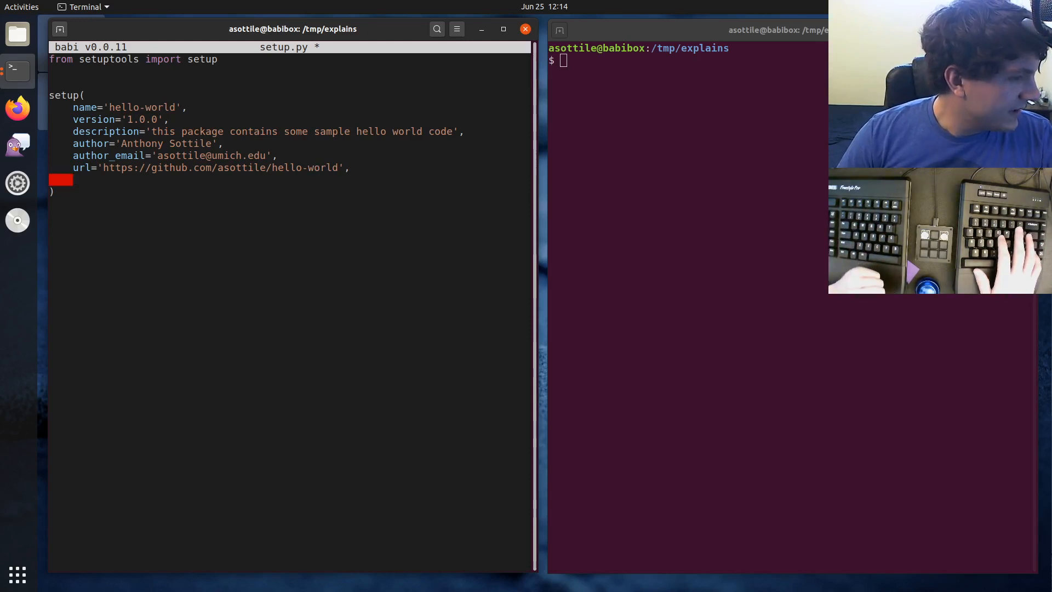
text(install_Requires)
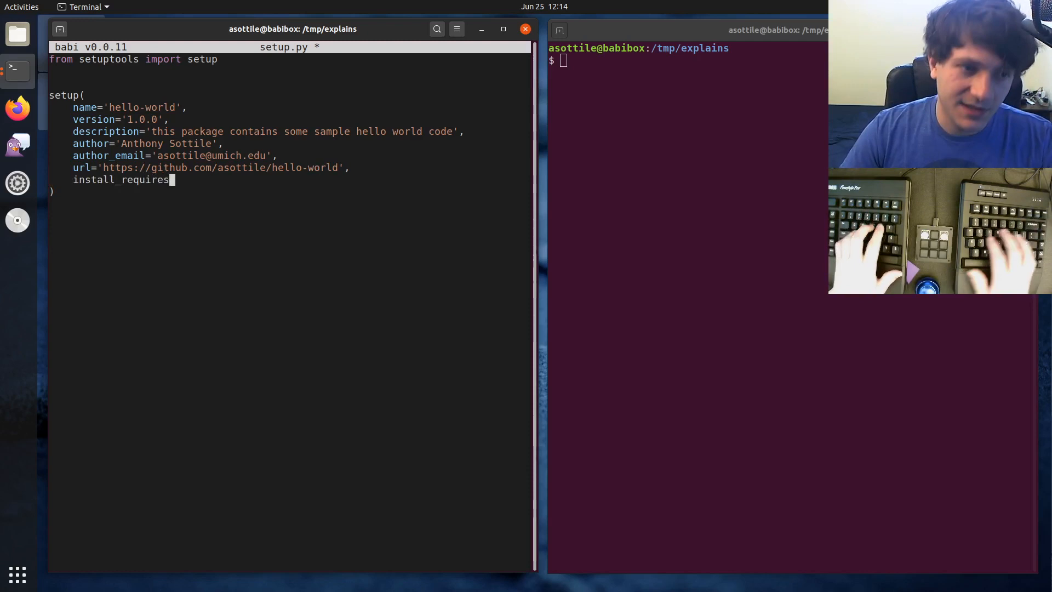
text(=[...])
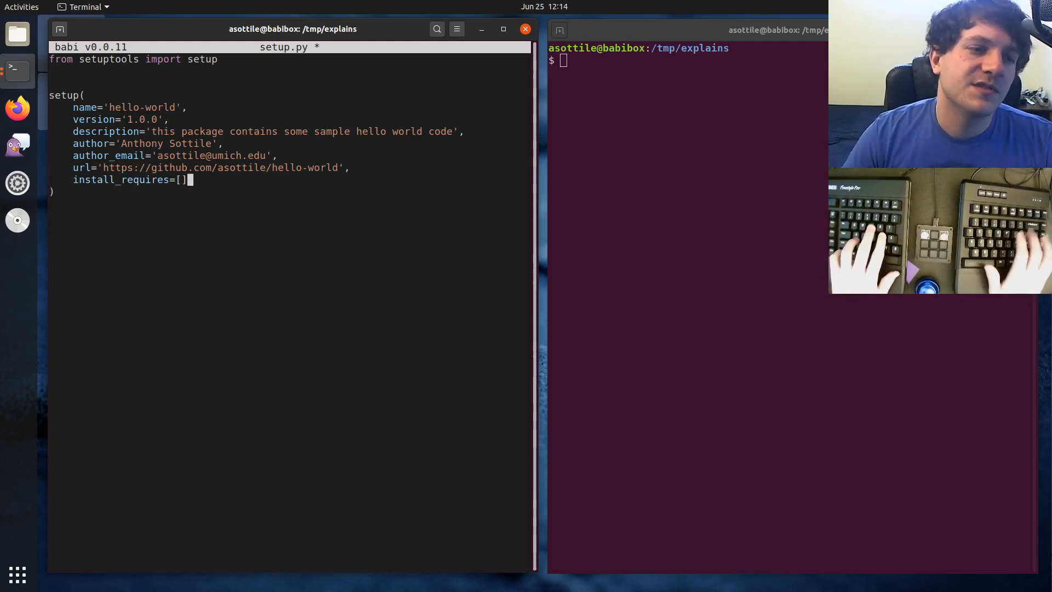
text(,)
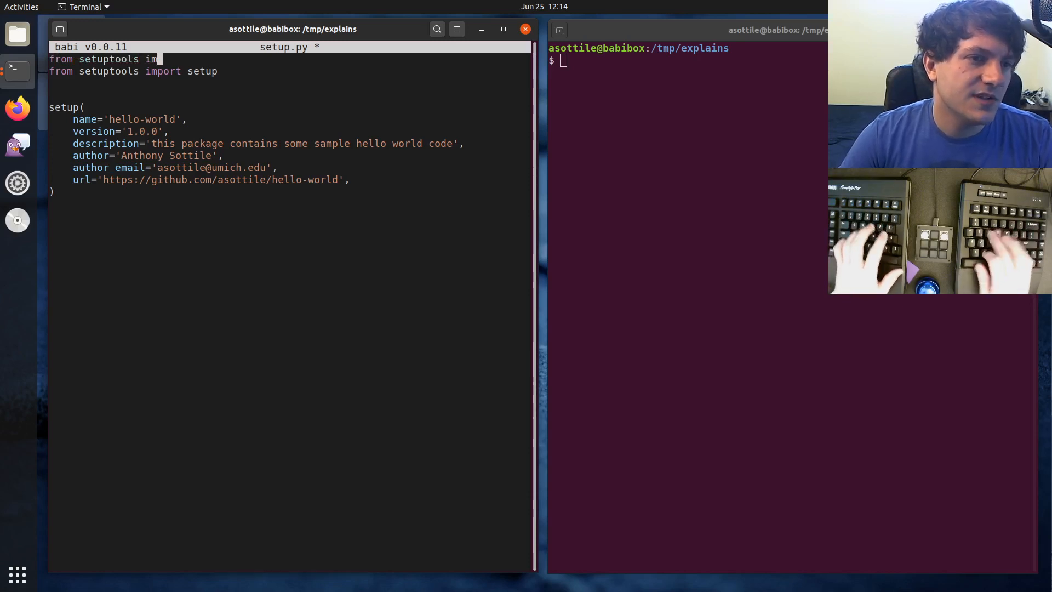
Step: Save setup.py and run 'tree .' in the other terminal
key(ctrl+s)
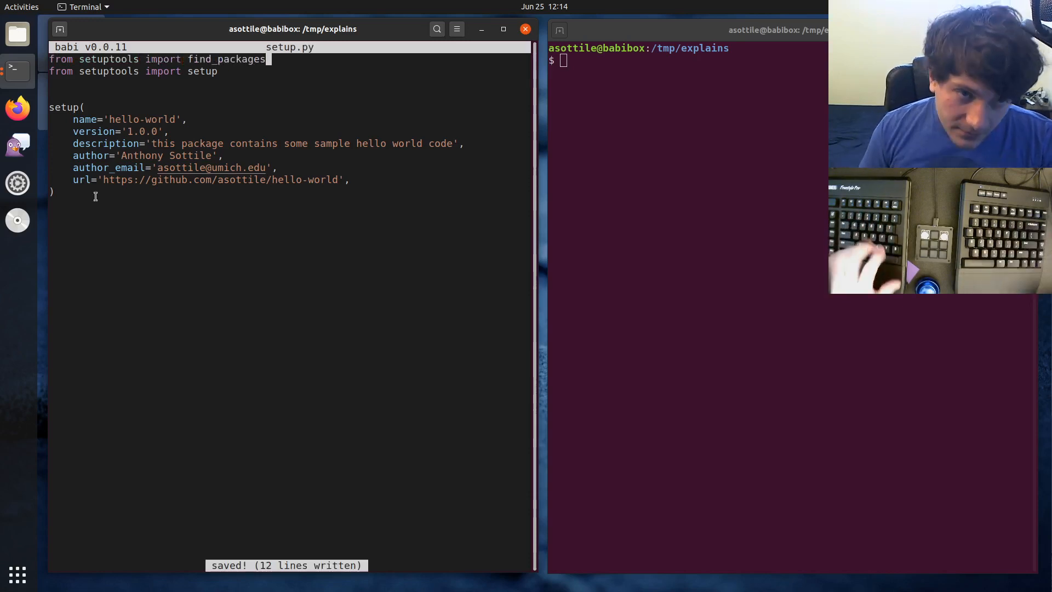
click(665, 174)
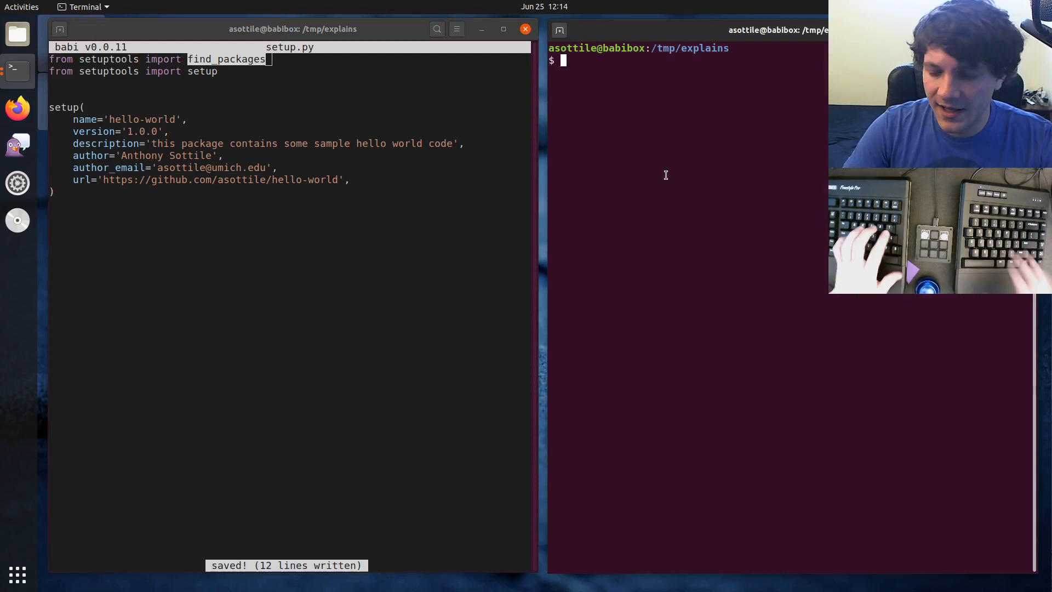
text(tree .)
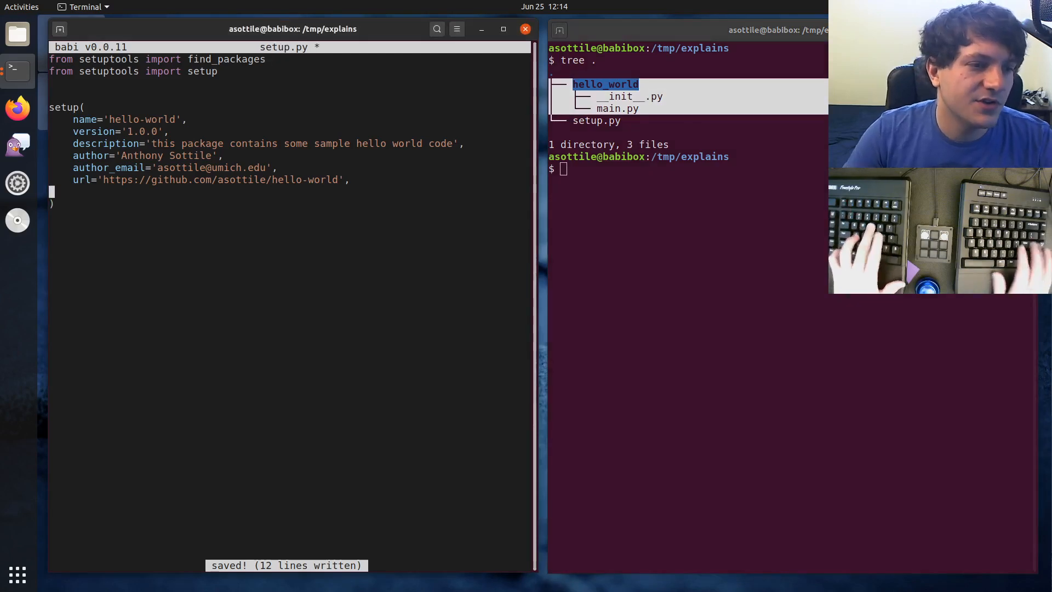
Step: Set packages to ['hello_world'], then replace it with find_packages()
text(packages=[)
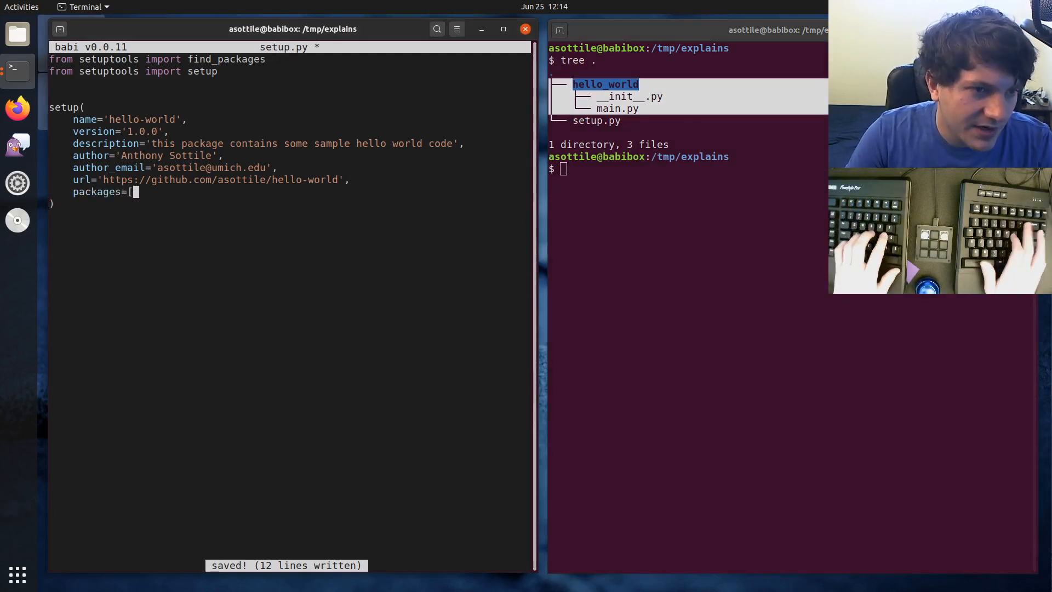
text('hello_)
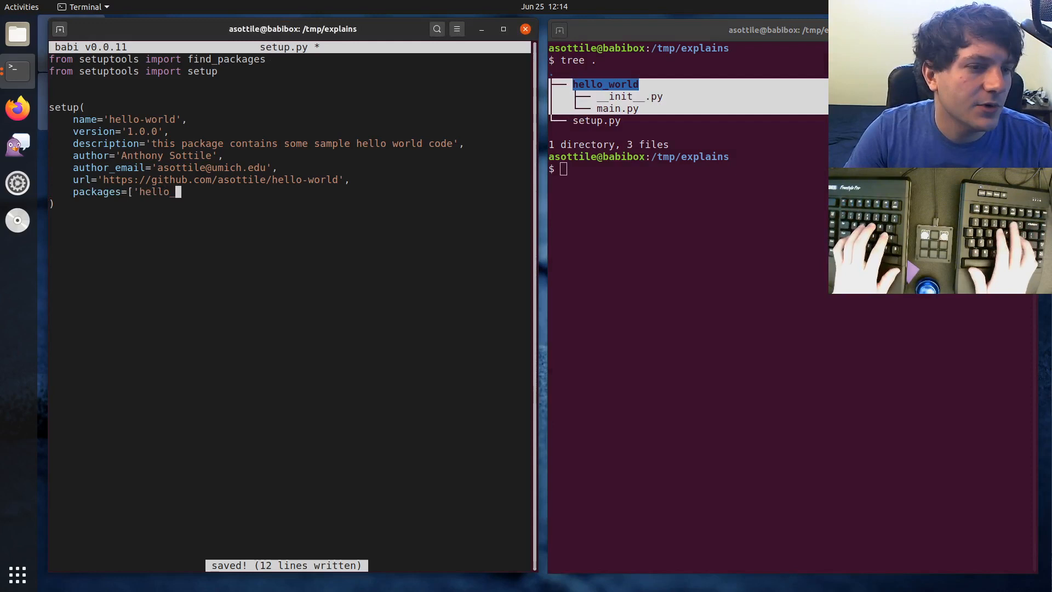
text(world'],)
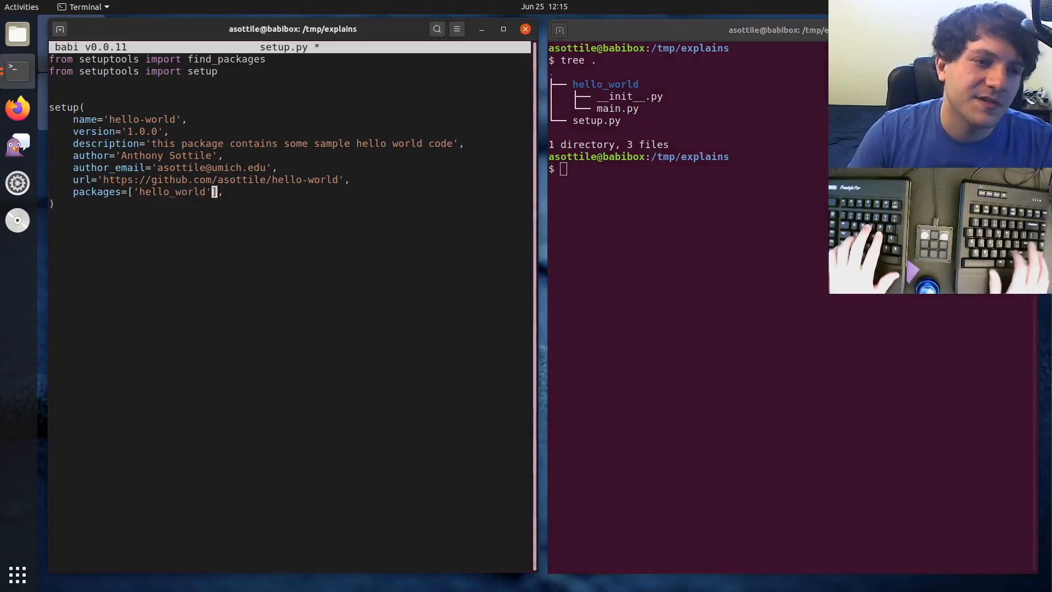
text(.foo)
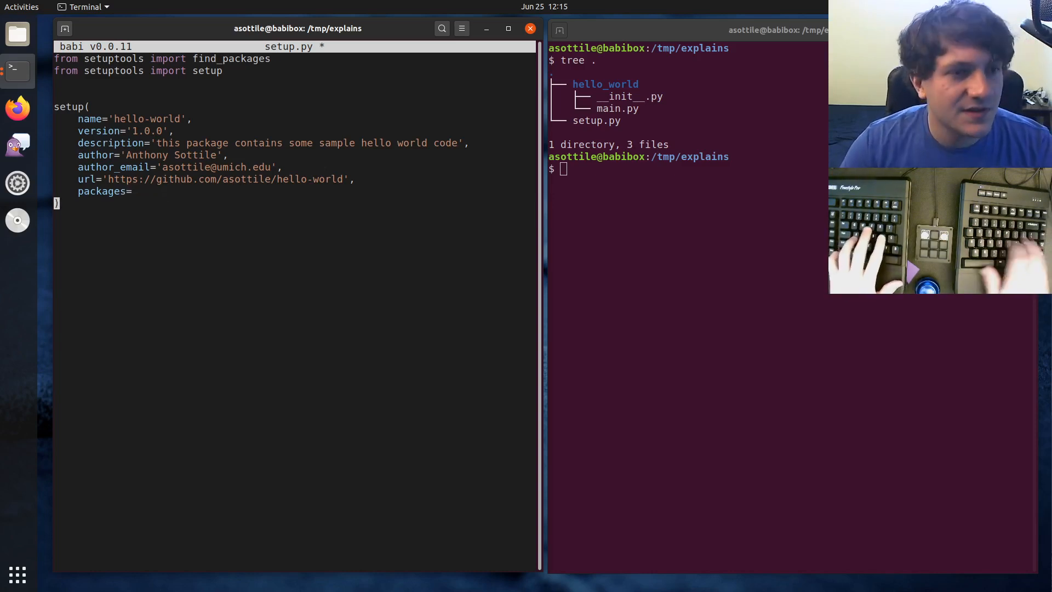
text(find_packages(),)
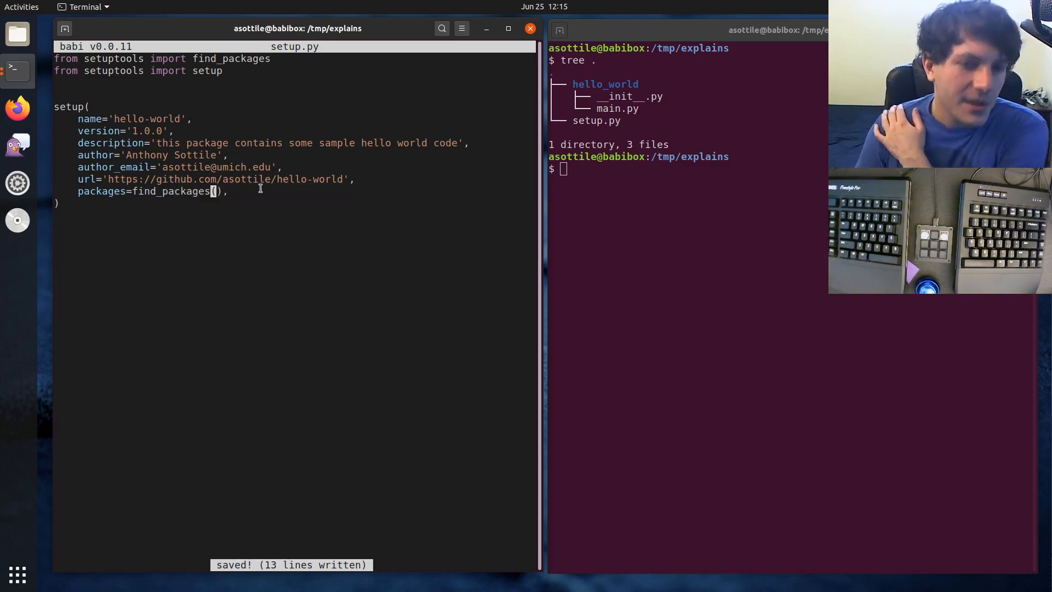
Step: Create tests/ with test_foo.py and __init__.py, and testing/ with helper.py and __init__.py
text(m)
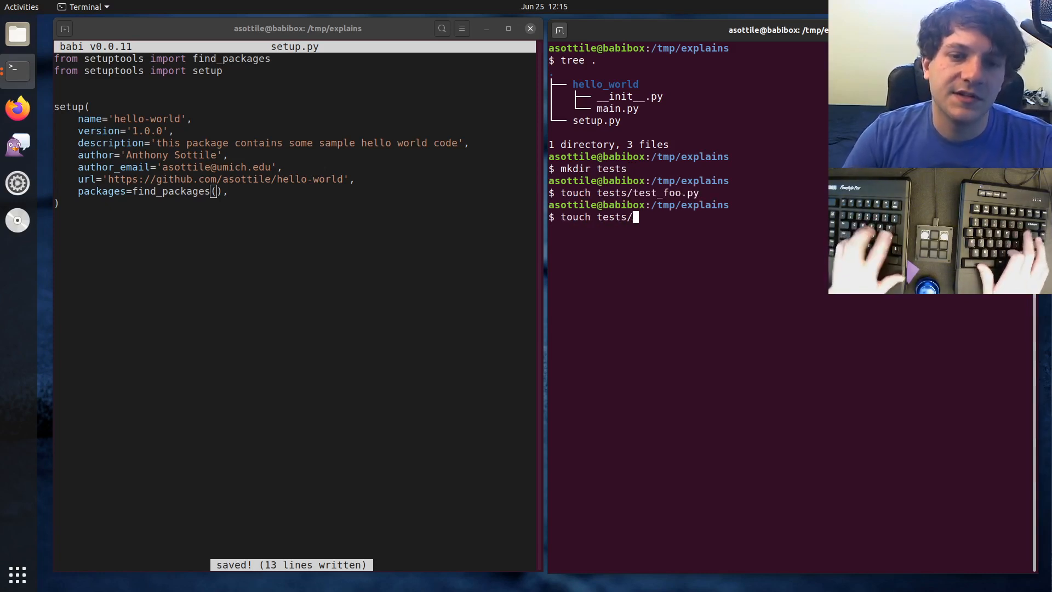
text(__inn)
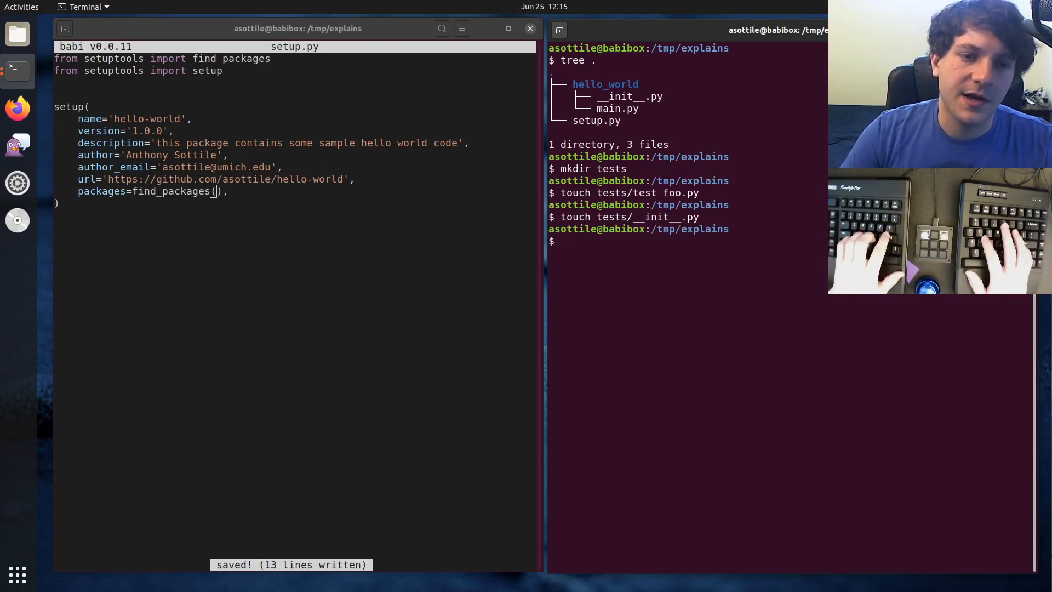
text(mkdir testing)
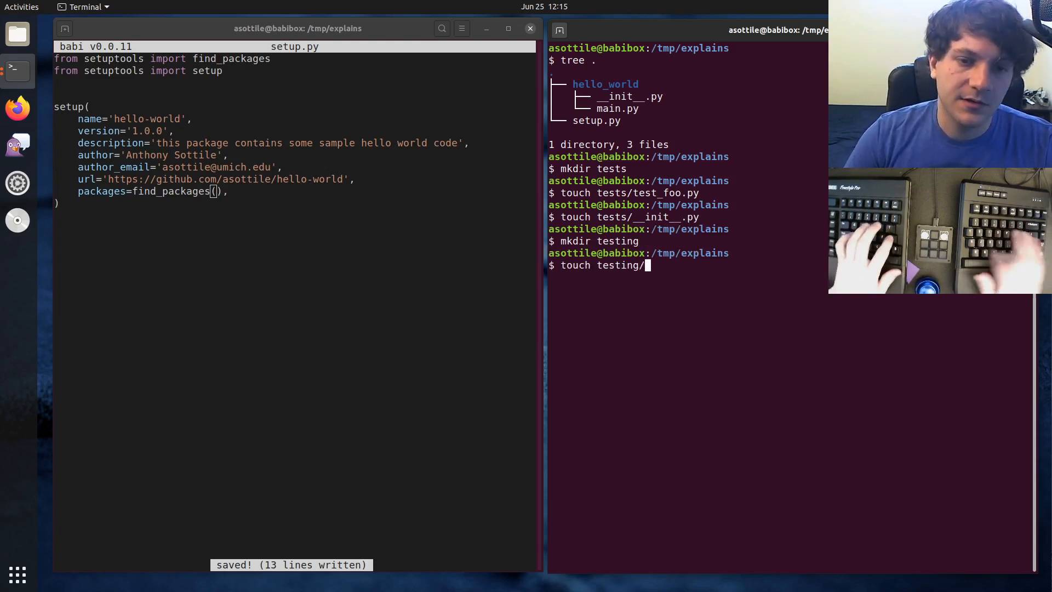
text(helper.)
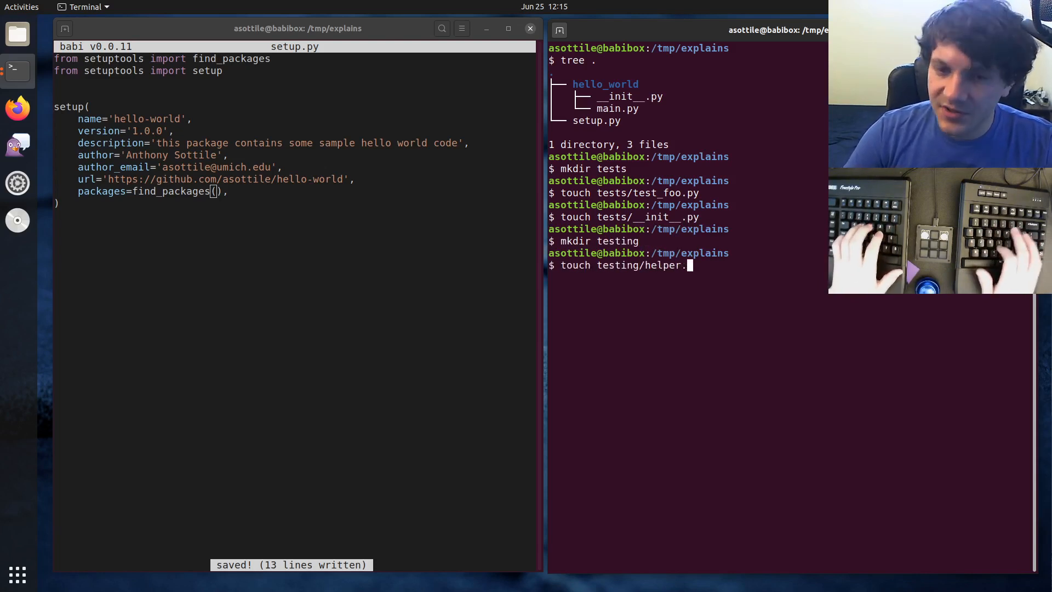
text(touch tests)
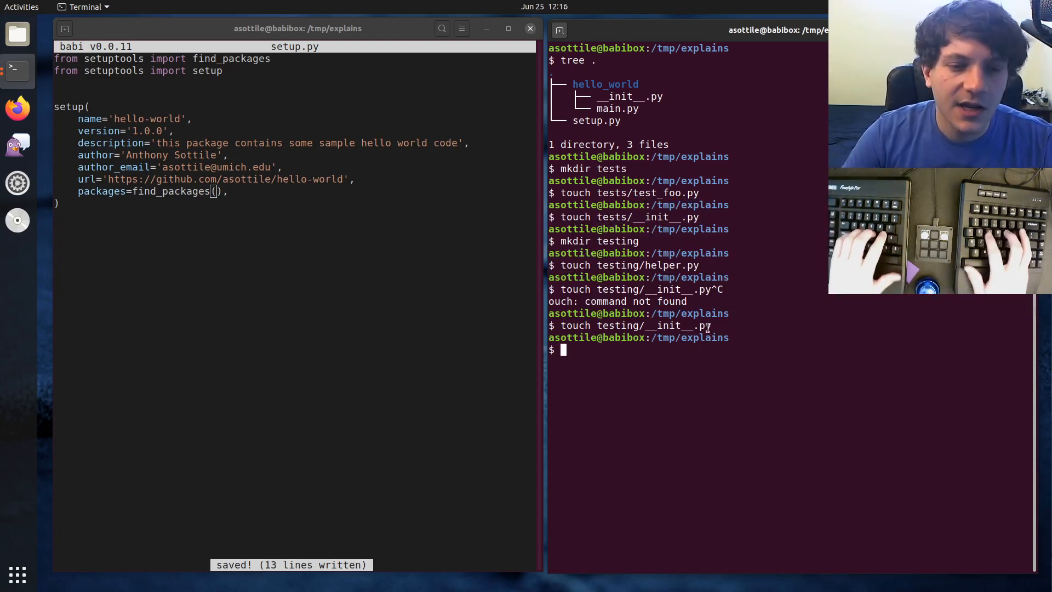
Step: Use find_packages(exclude=('tests*', 'testing*')) in setup.py and verify it in the venv Python
text(~/opt/venv/bin/python)
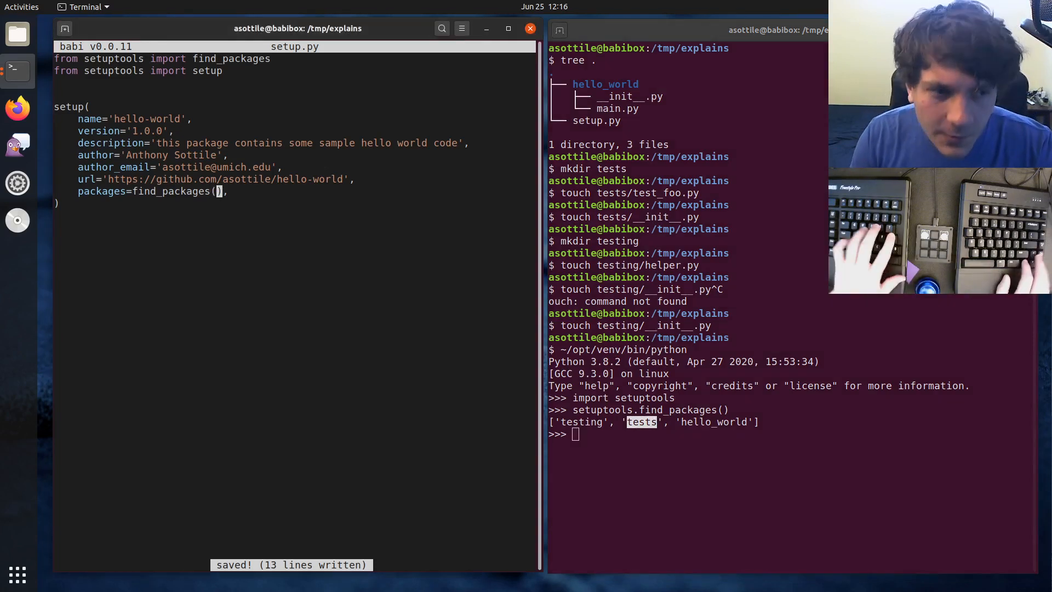
text(exclude=('tests*', 'testing*)
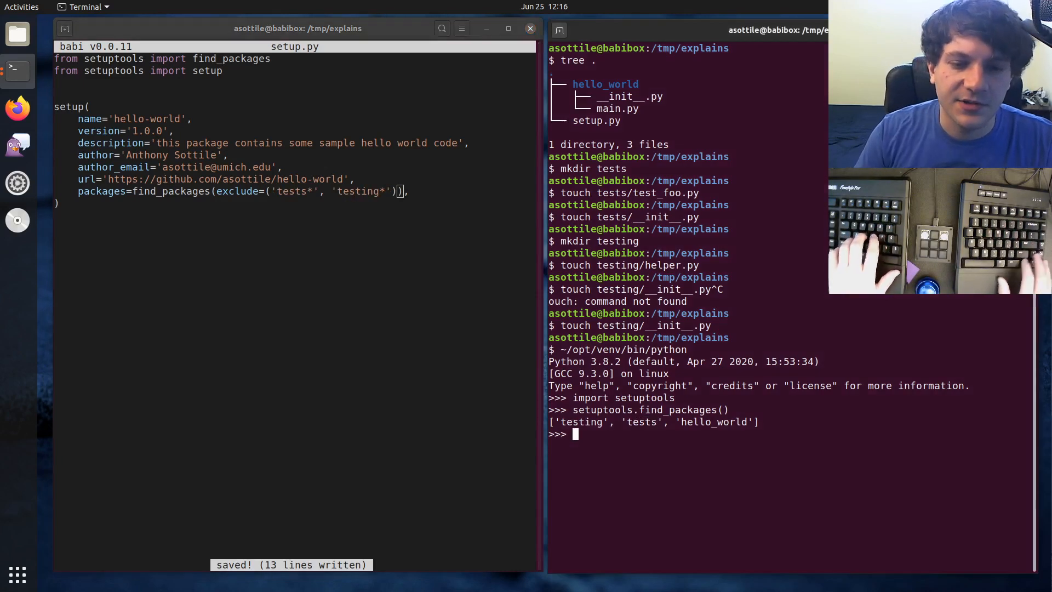
text(setuptools.find_packages(exclude=()
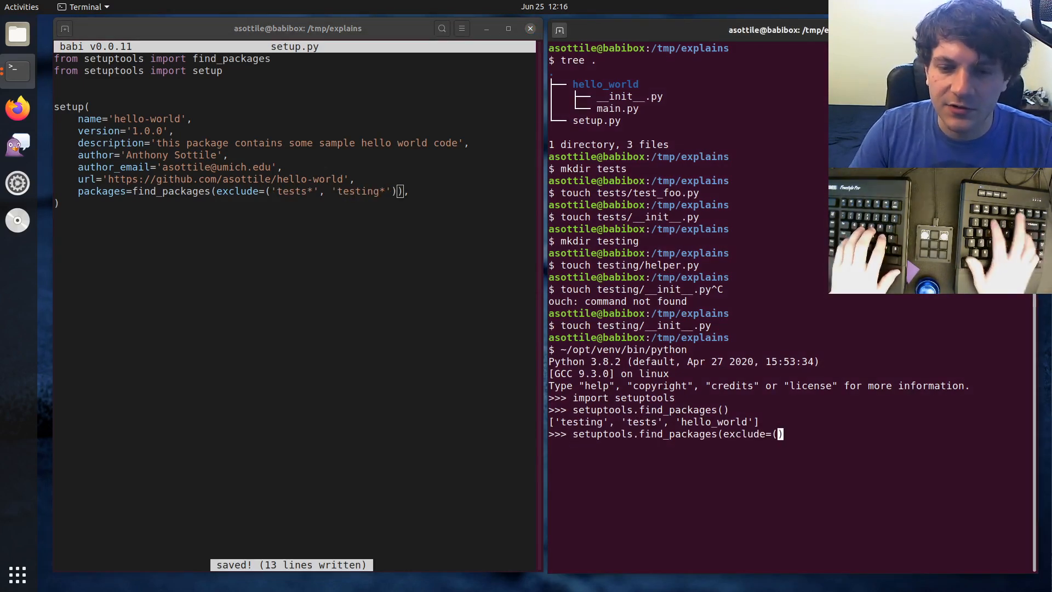
text('tests*', 'testing*')
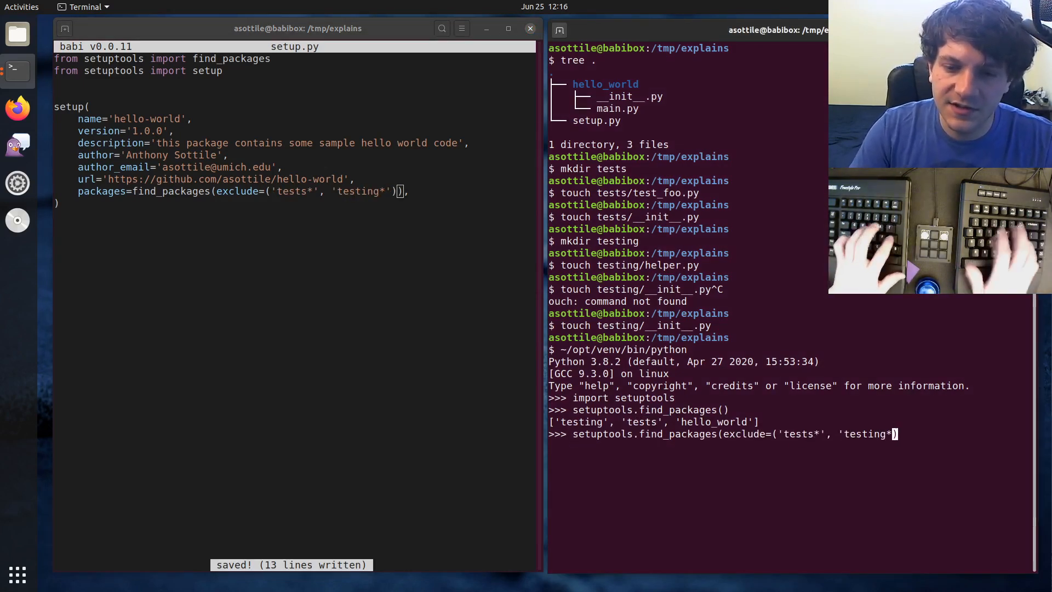
key(Return)
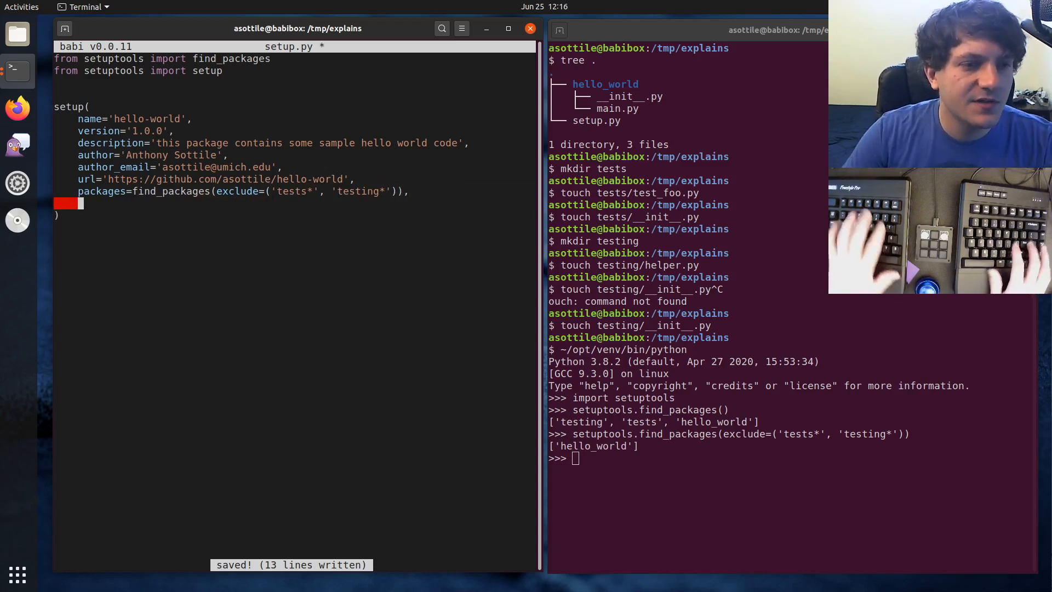
Step: Add entry_points console_scripts 'hello-world-cli = hello_world.main:main' and save setup.py
text(entry_points={)
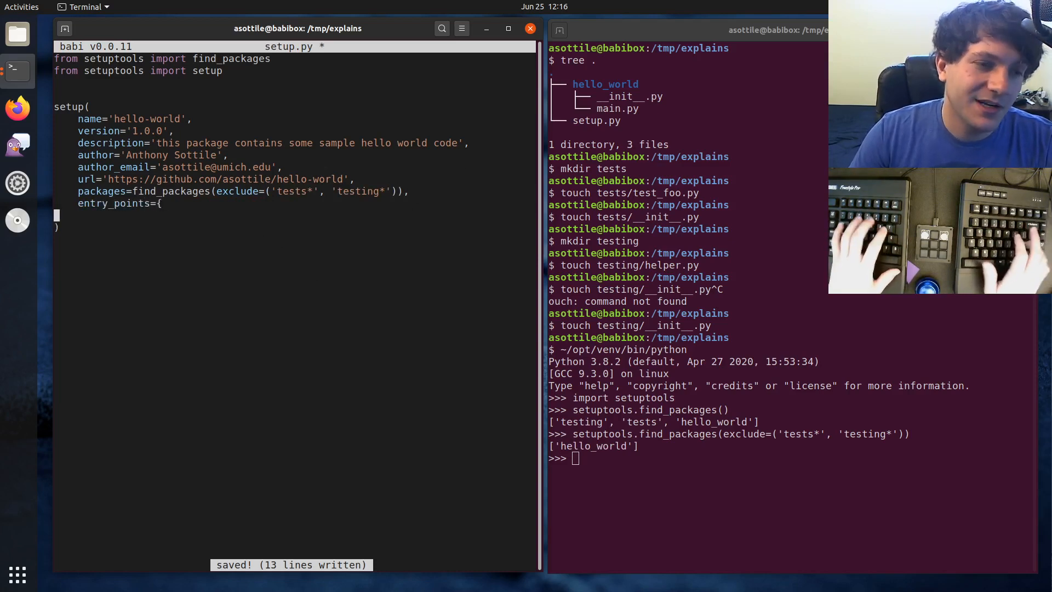
text(},)
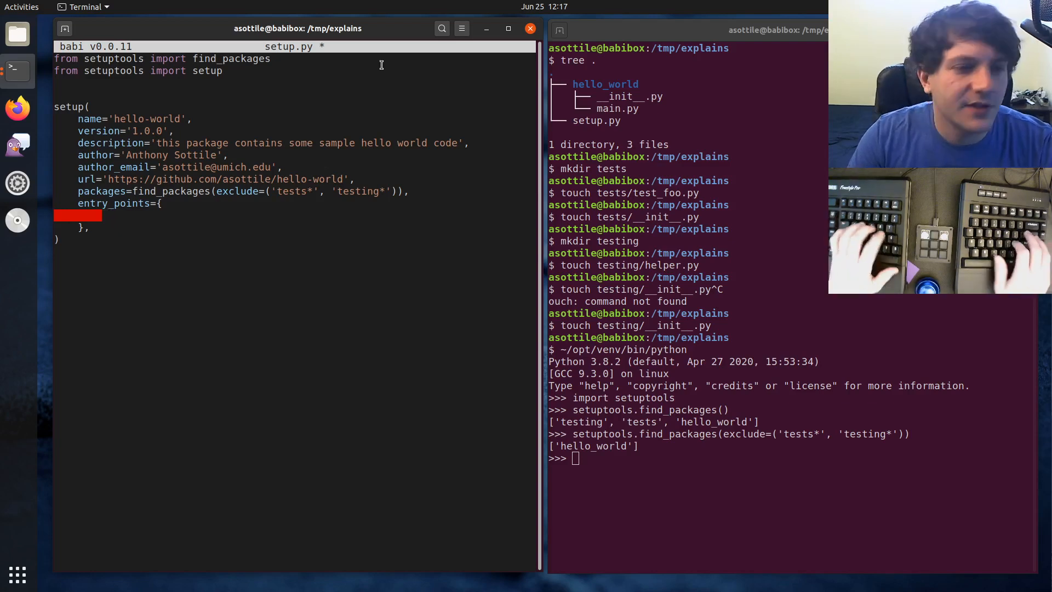
text('cop)
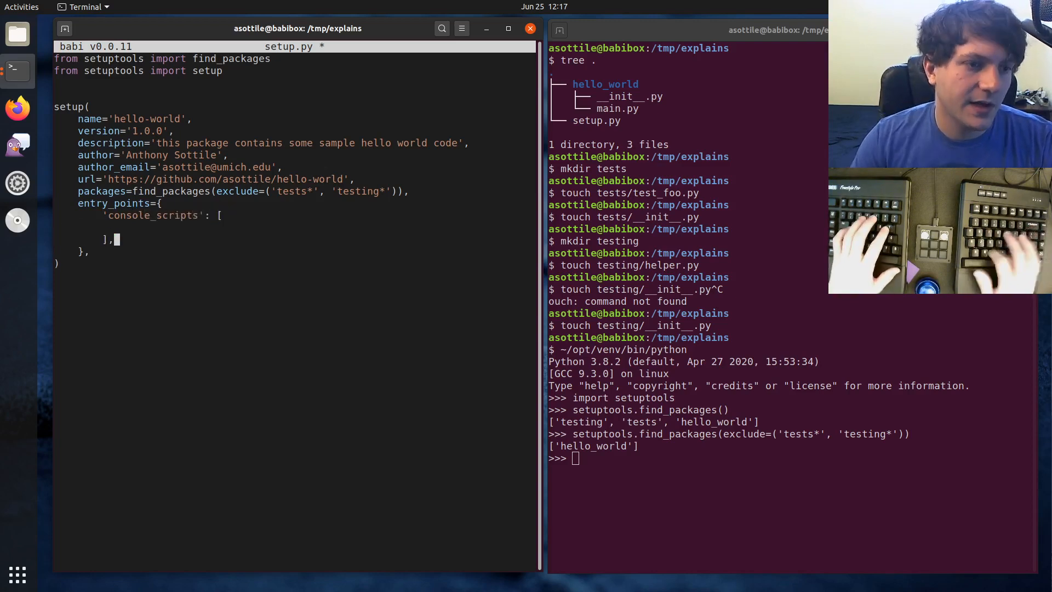
text('hello-world-cli)
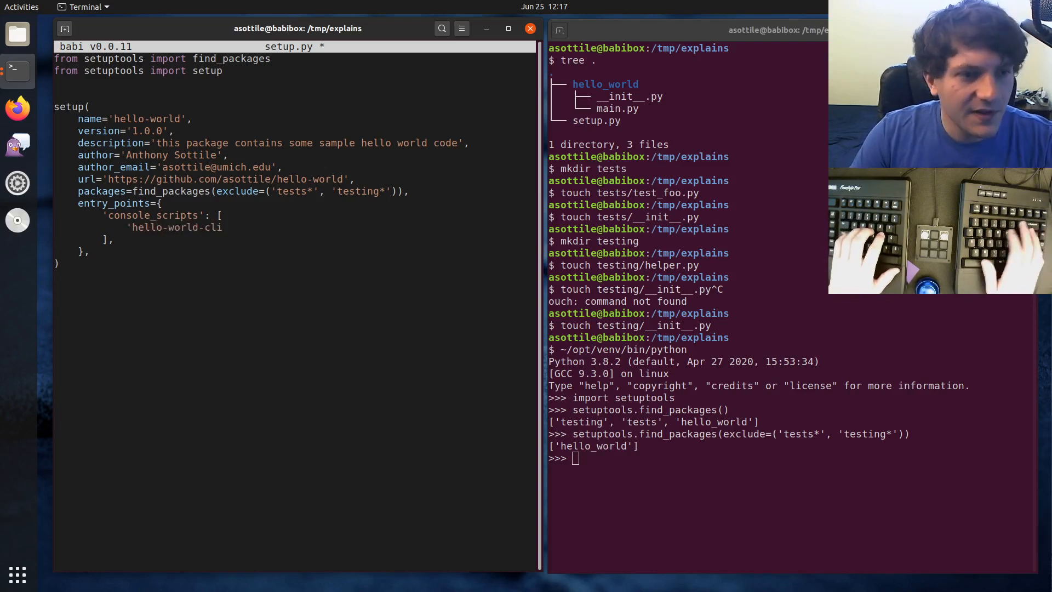
text(= hello_W)
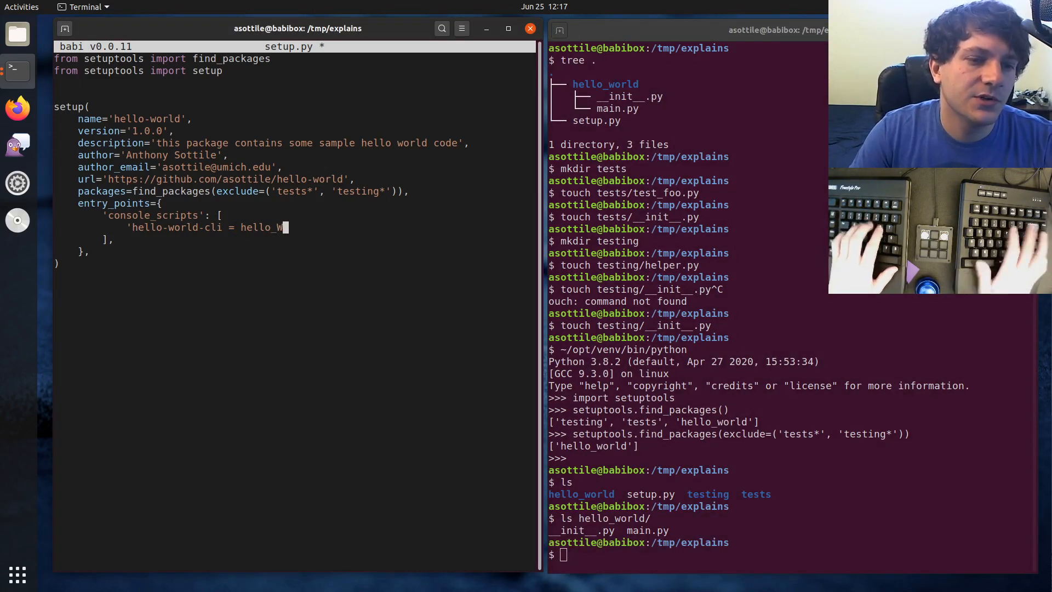
text(orld.main:)
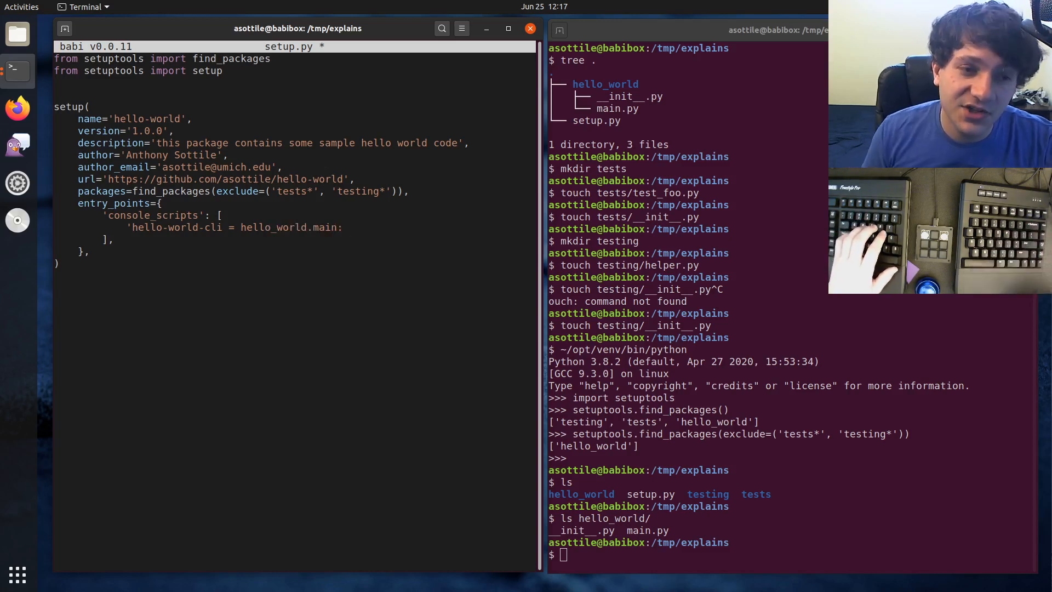
text(:main)
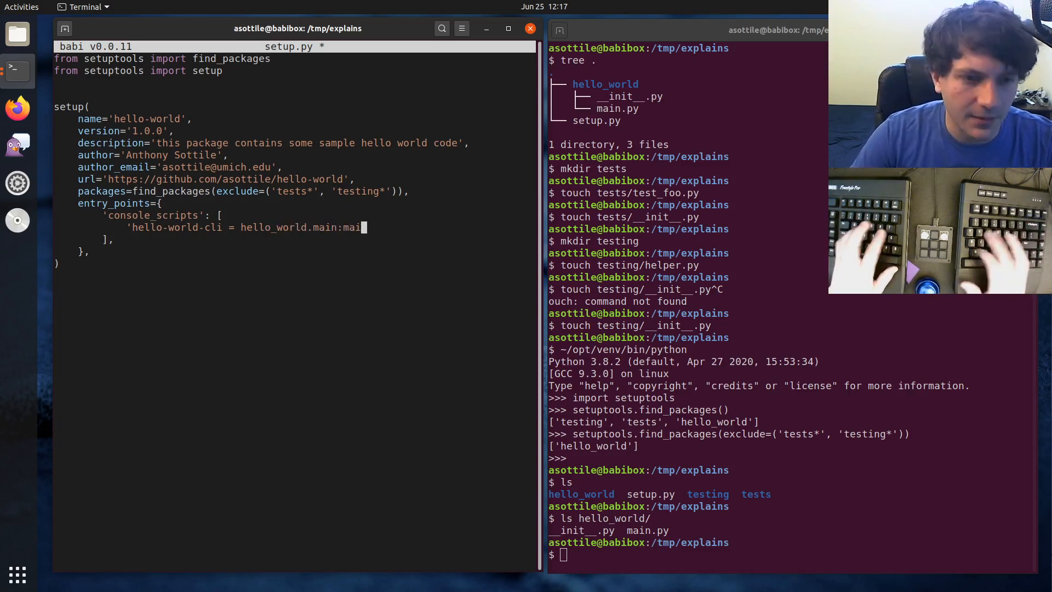
key(ctrl+s)
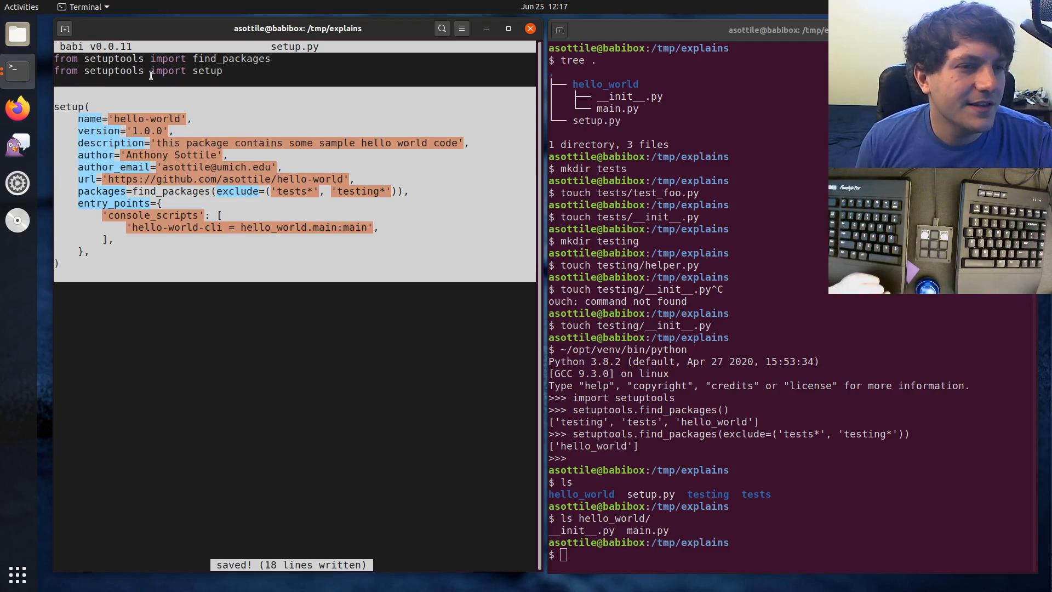
text(virtuy)
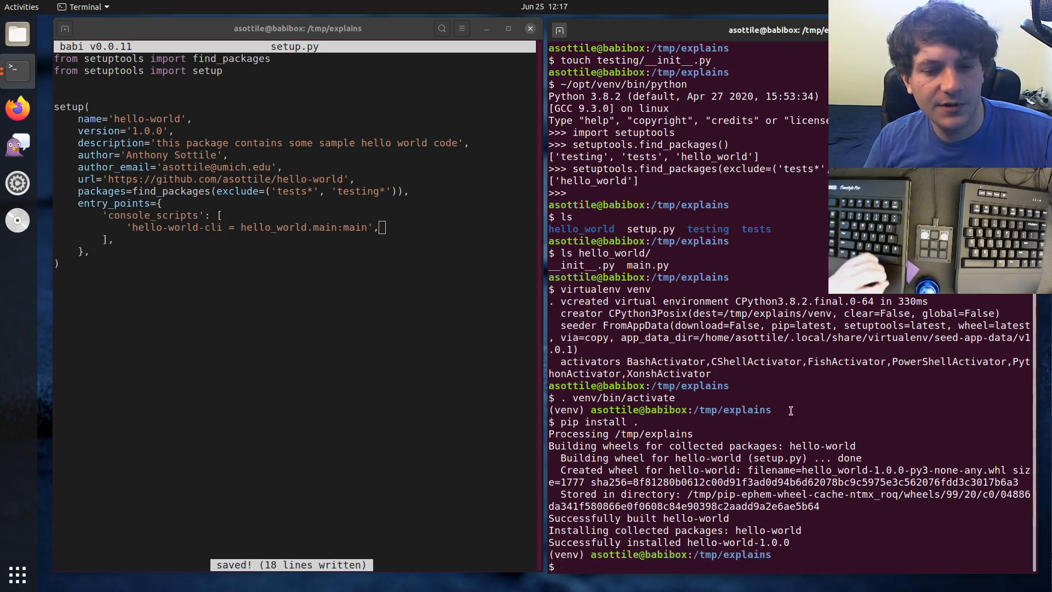
Step: Create and activate the venv virtualenv, pip install the project, and list files
text(oi)
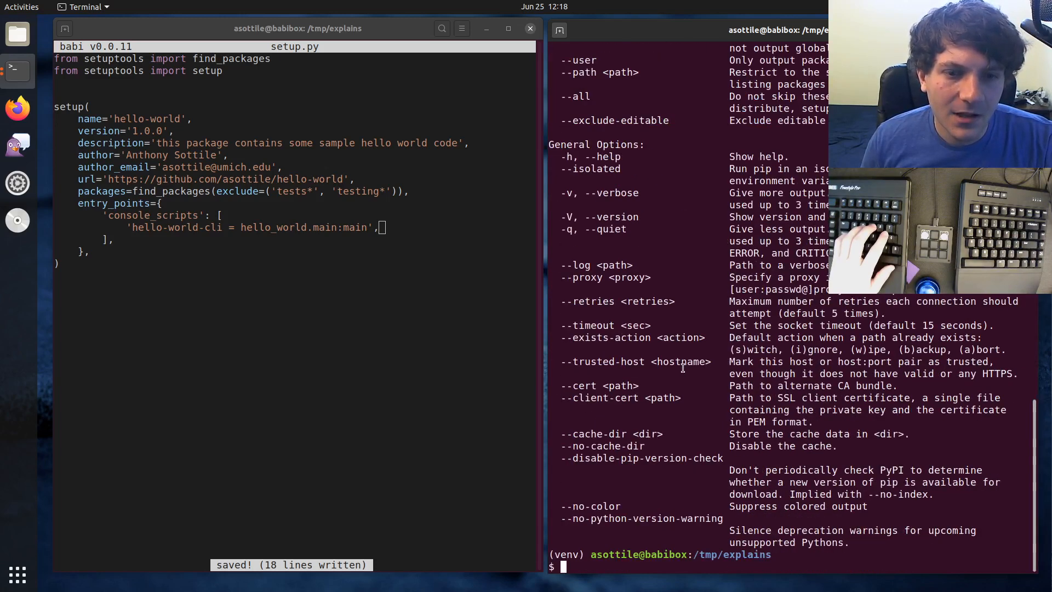
text(ls)
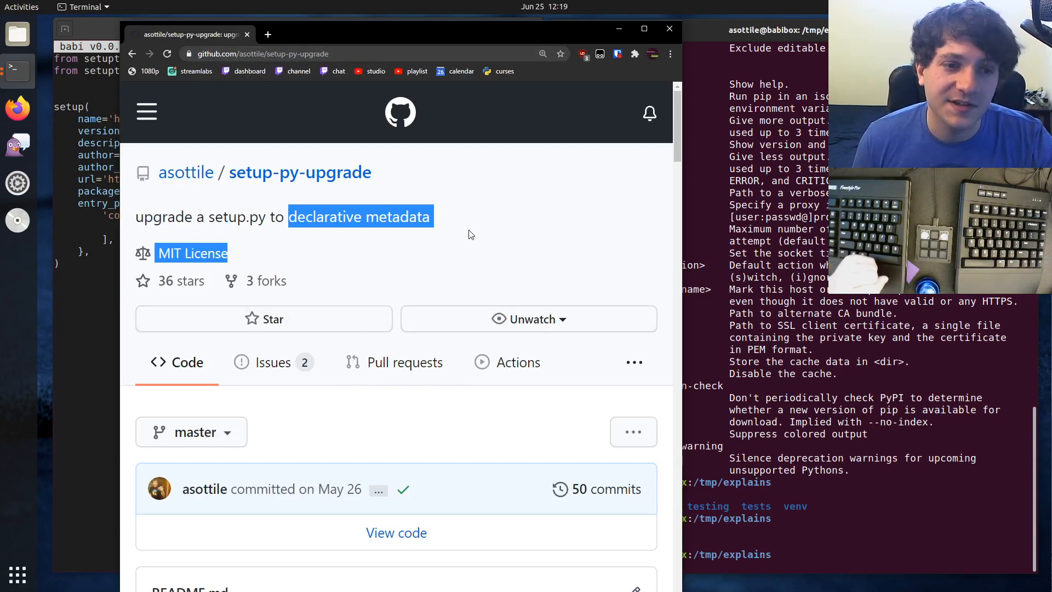
Step: Browse the setup-py-upgrade file list, view its setup.cfg, and return to the README
scroll(down, 3)
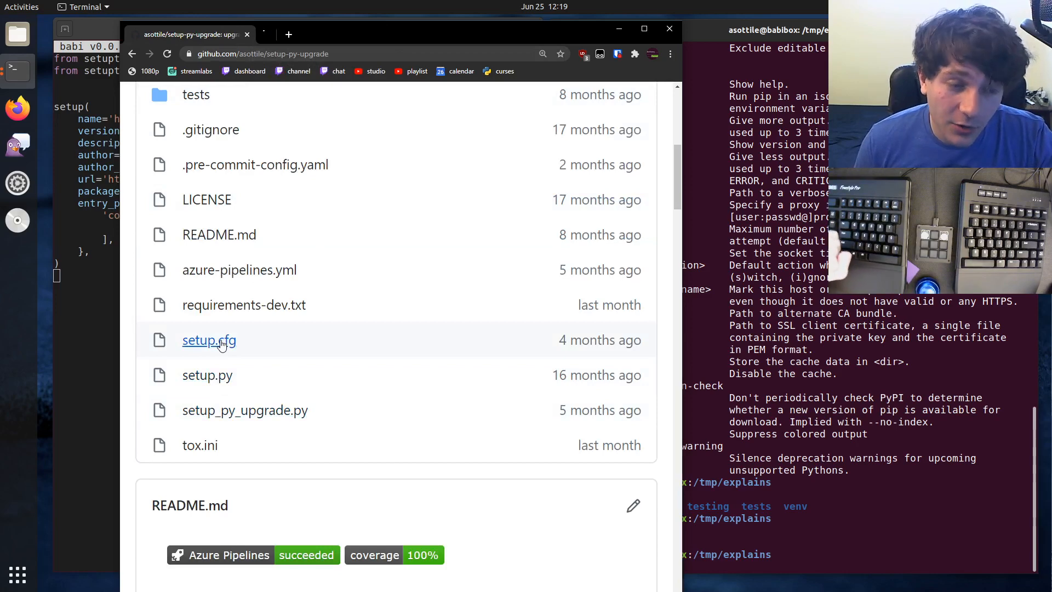
click(208, 340)
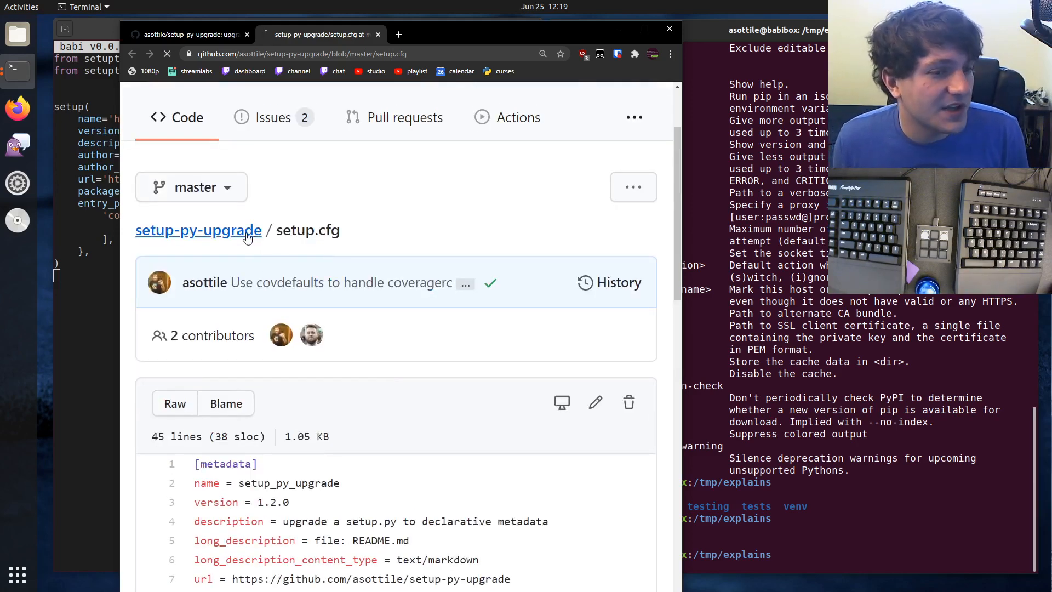
click(198, 230)
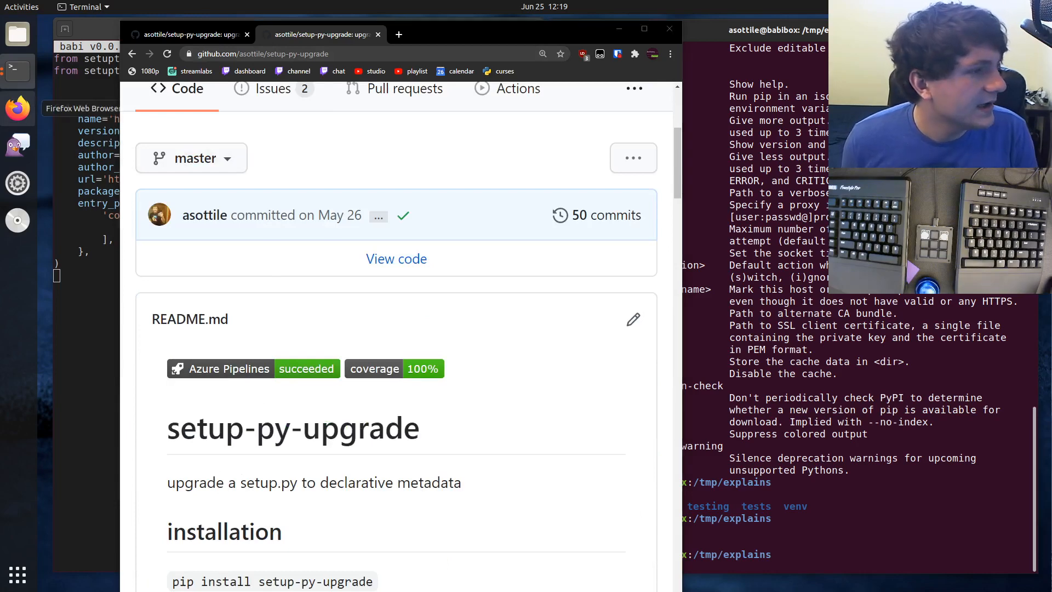
Step: Read yelp_cheetah's setup.py (version 0.18.0) and setup-py-upgrade's directory-argument usage instructions
click(399, 34)
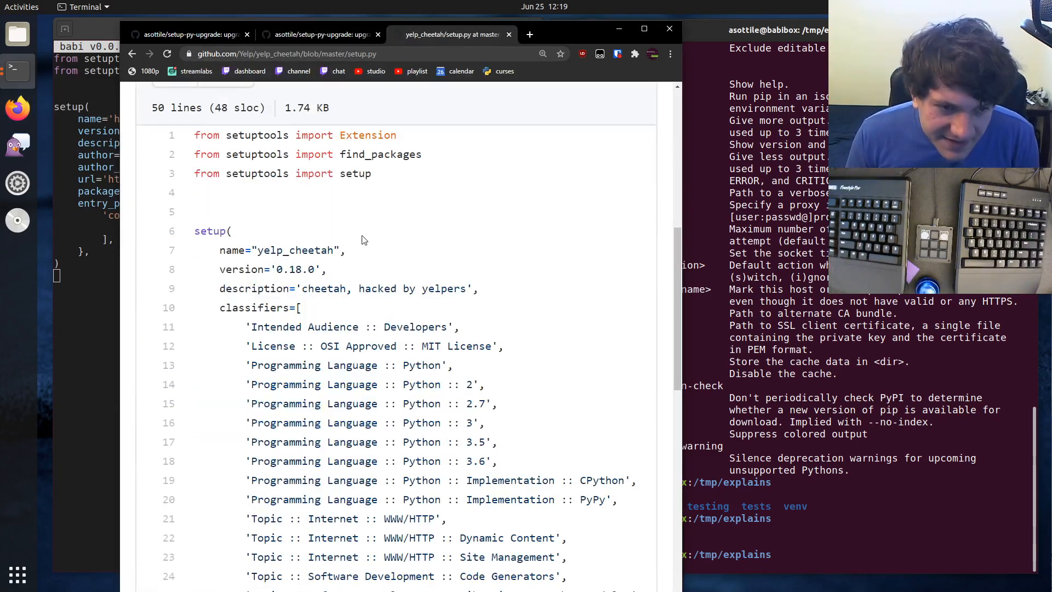
double_click(296, 269)
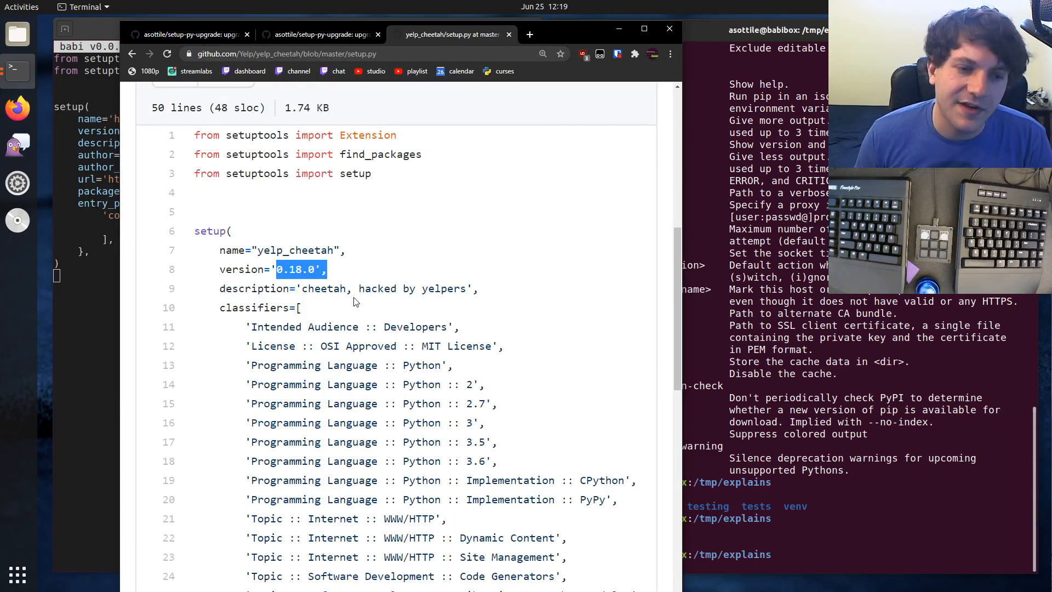
scroll(down, 3)
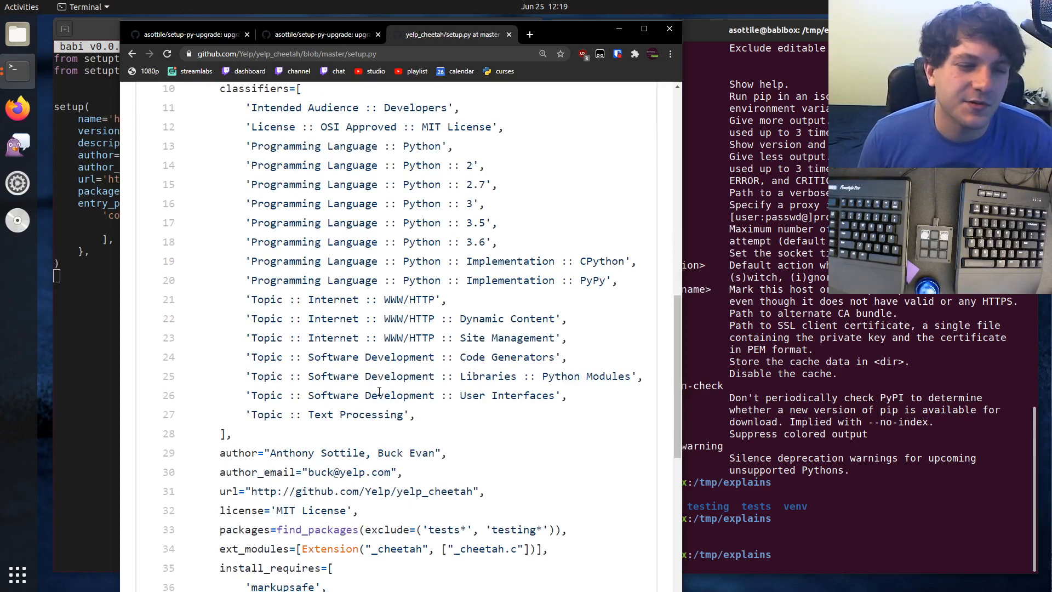
scroll(down, 3)
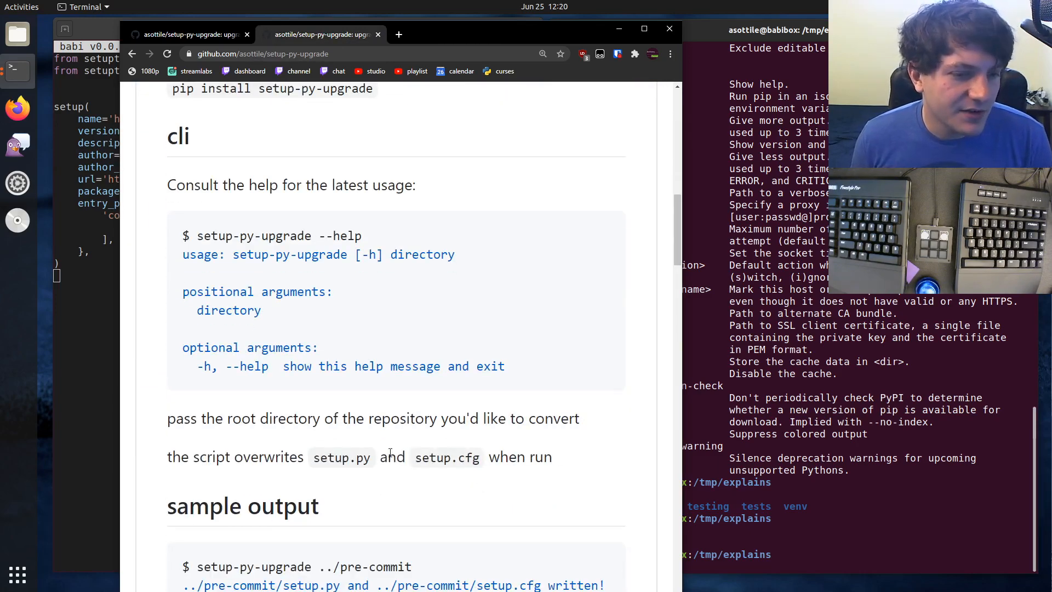
double_click(421, 254)
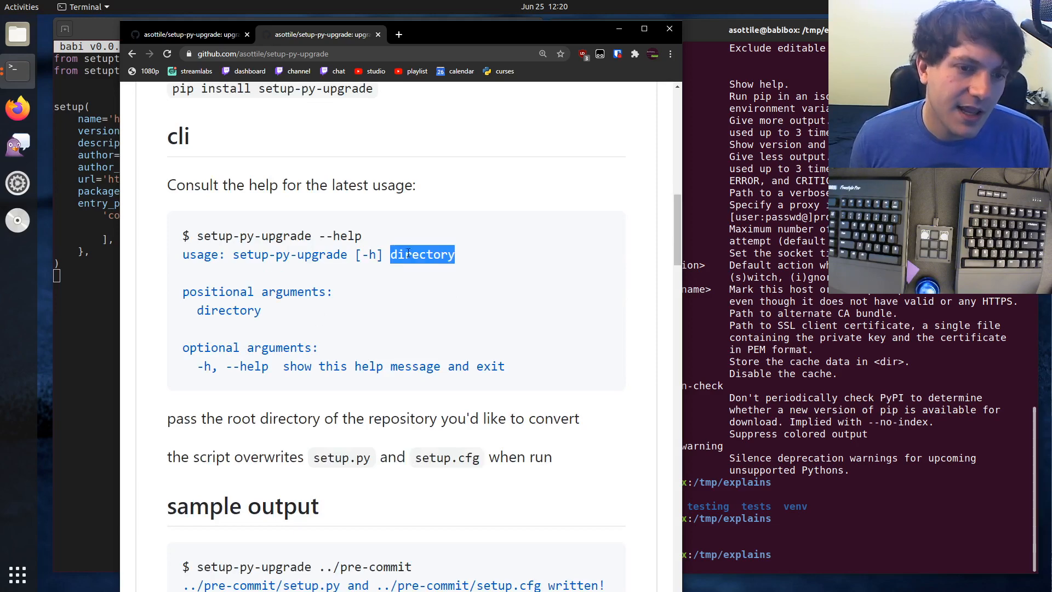
scroll(down, 3)
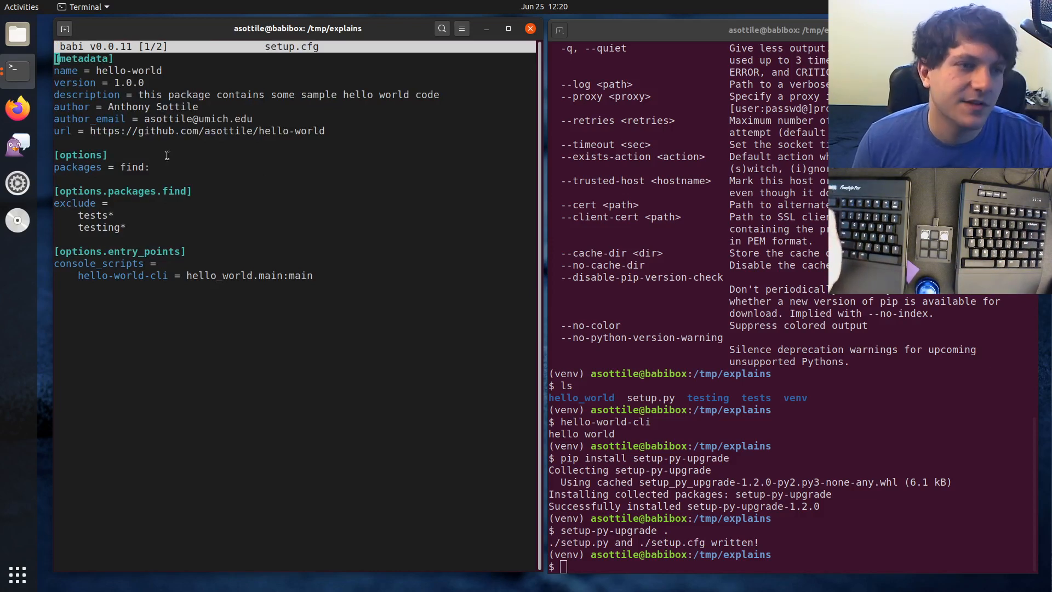
Step: Highlight a block of terminal output from the setup.py-to-setup.cfg conversion
drag(81, 71, 248, 131)
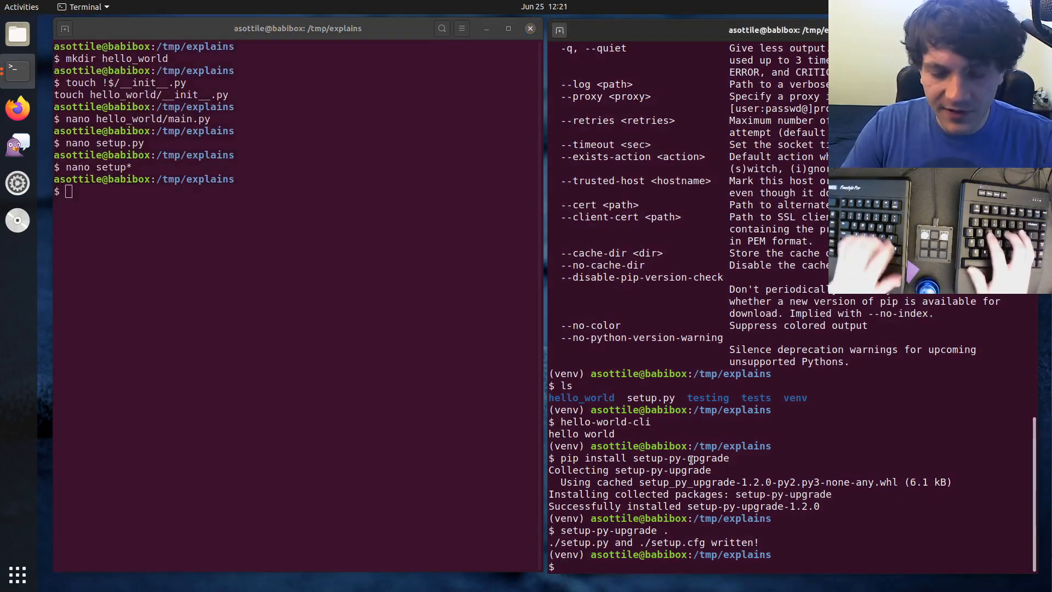
Step: Install setup-cfg-fmt and run it on setup.cfg to reorder metadata and sections
text(pip install setup-cfg-fmt)
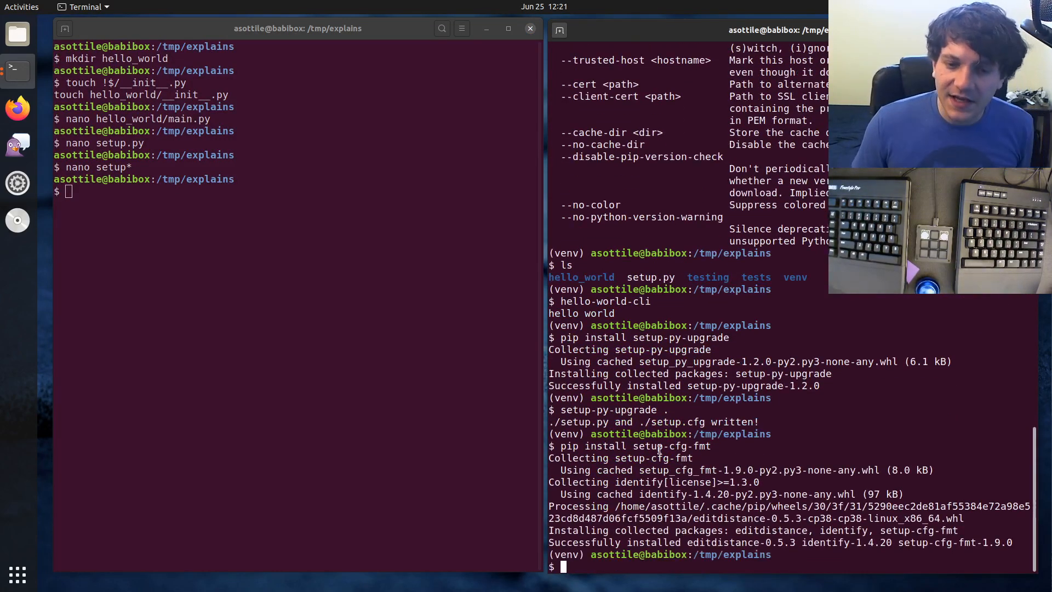
double_click(670, 446)
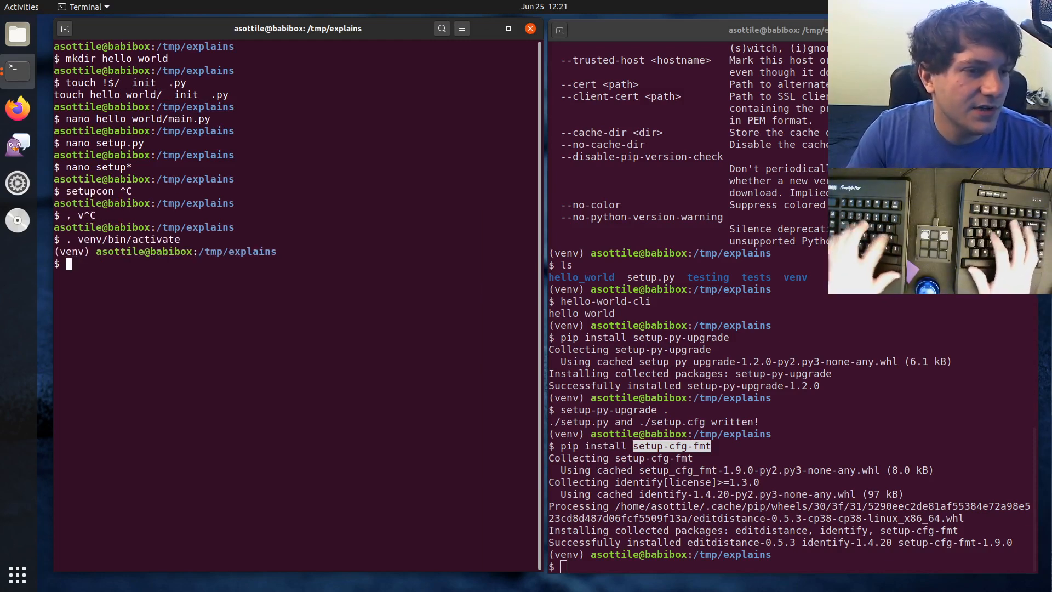
text(setup-cfg-fmt setup.)
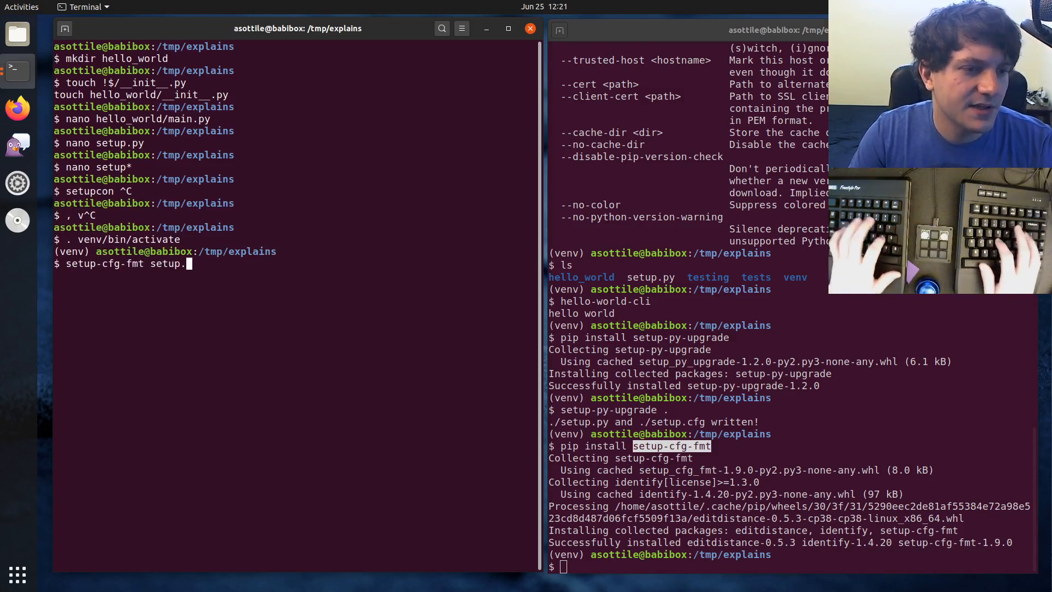
key(Return)
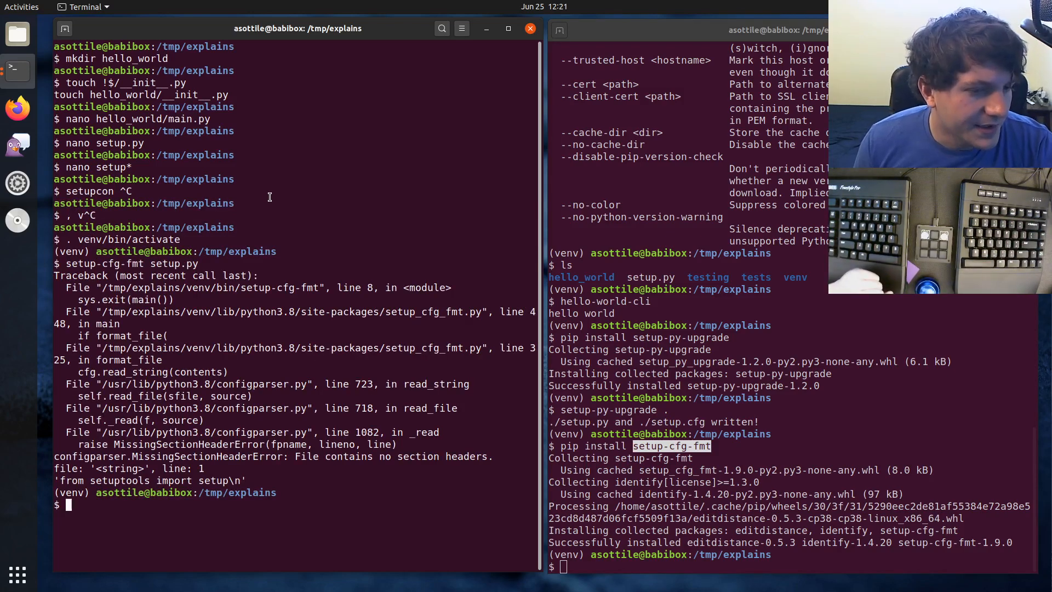
text(setup-cfg-fmt setup.cfg)
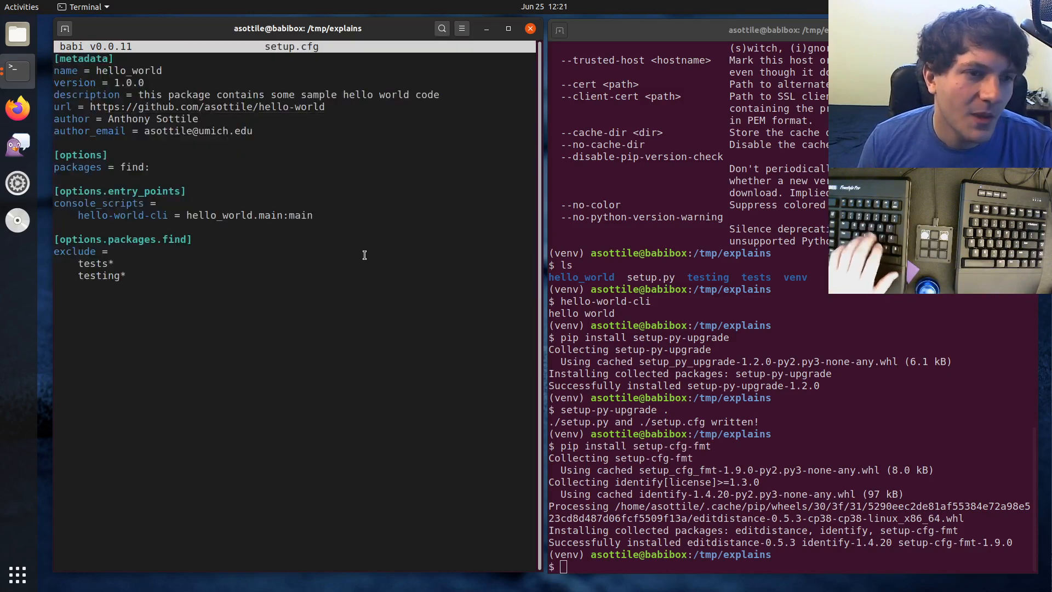
Step: Add a [tox] section to tox.ini in nano for setup-cfg-fmt to pick up
text(nano)
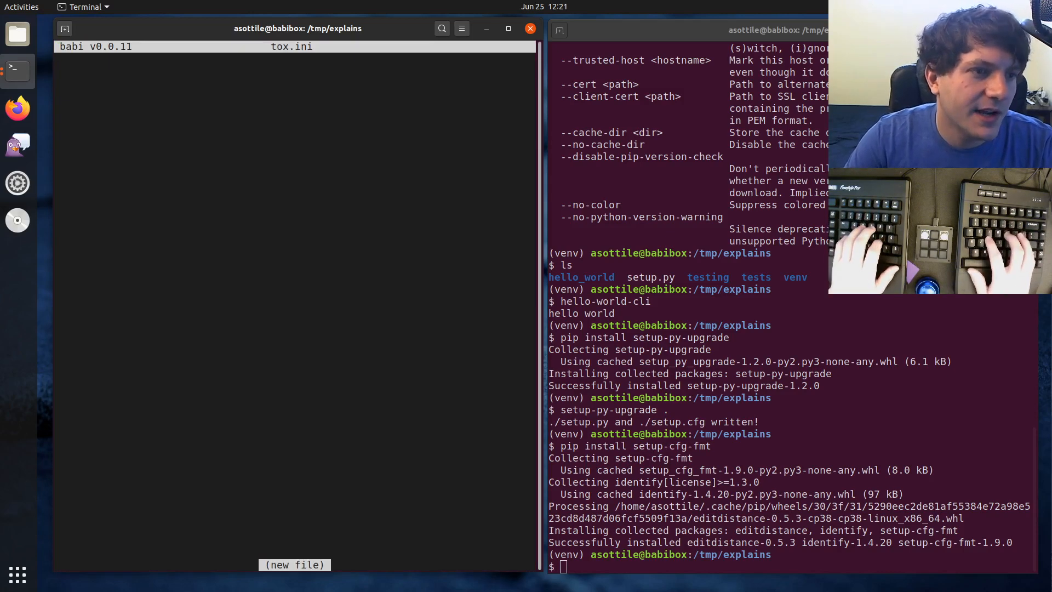
text([tox])
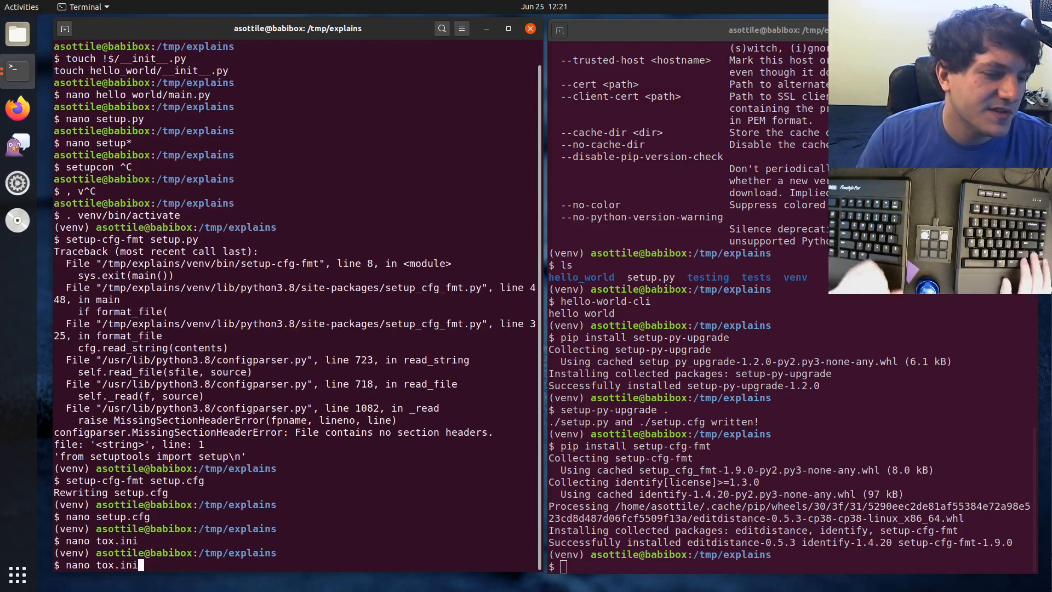
key(Return)
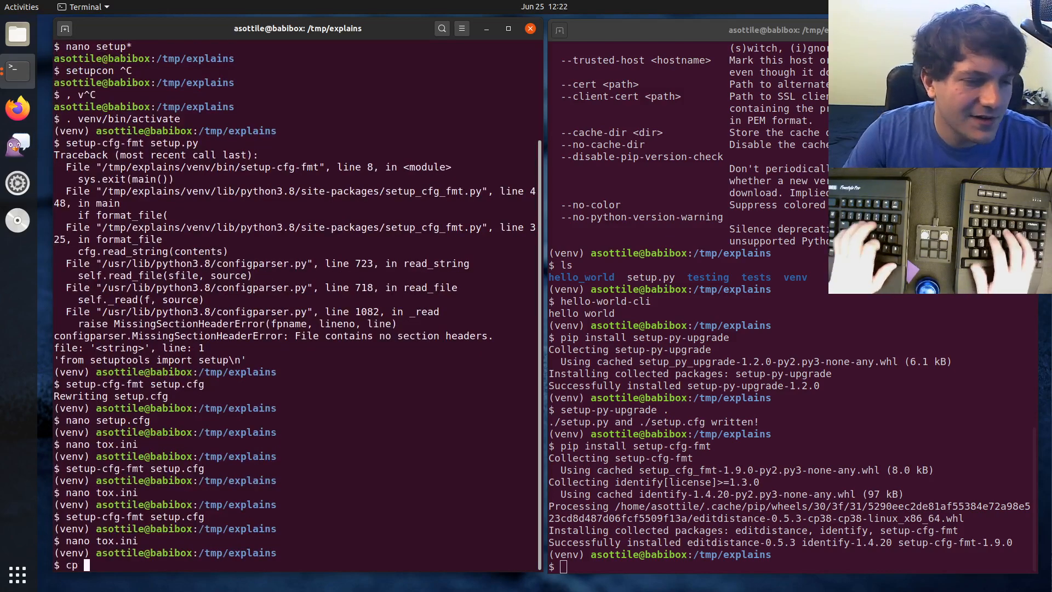
Step: Copy pyupgrade's LICENSE into the project and rerun setup-cfg-fmt on setup.cfg
text(~/workspace/)
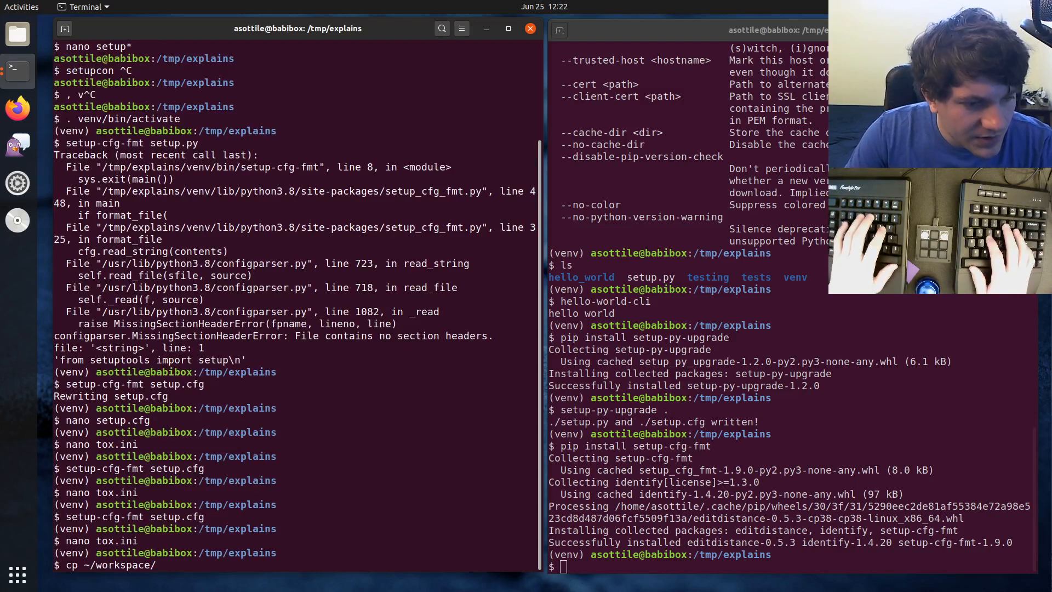
text(pyupgrade/LICENSE)
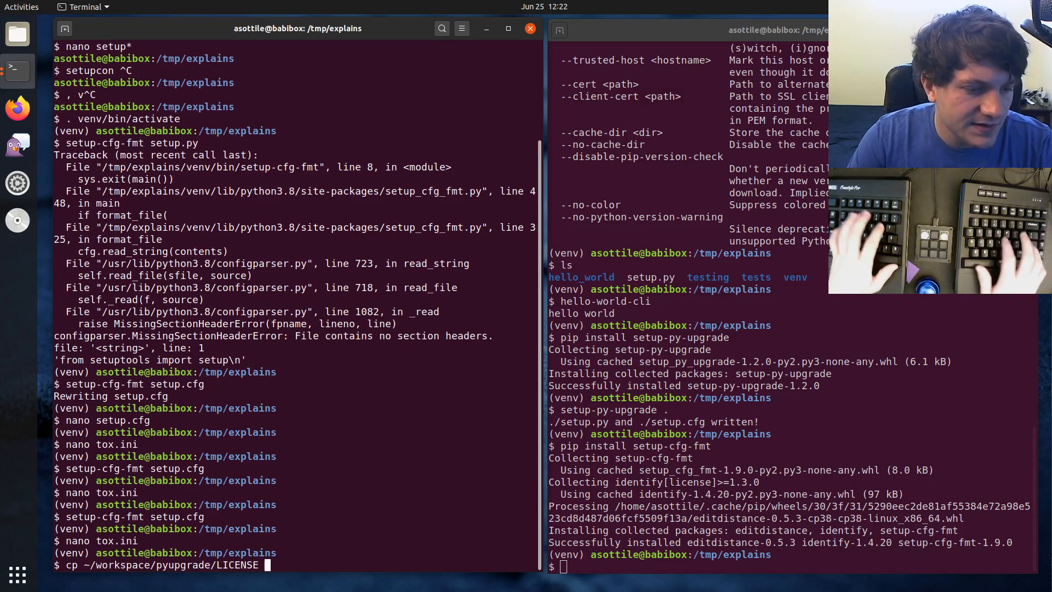
text(setup-cfg-fmt)
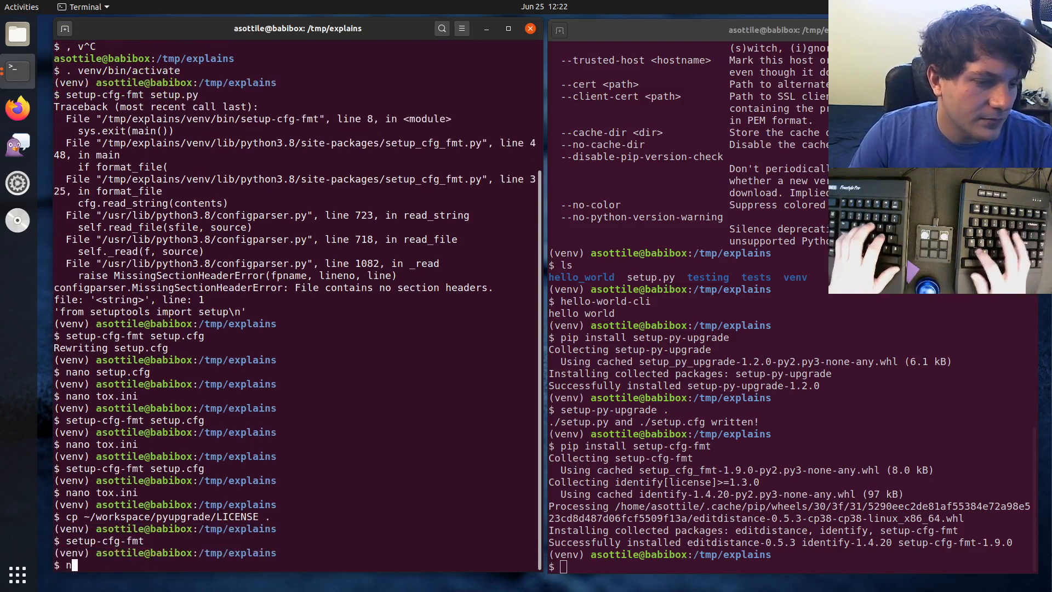
text(setup-cfg-fmt setup.cfg)
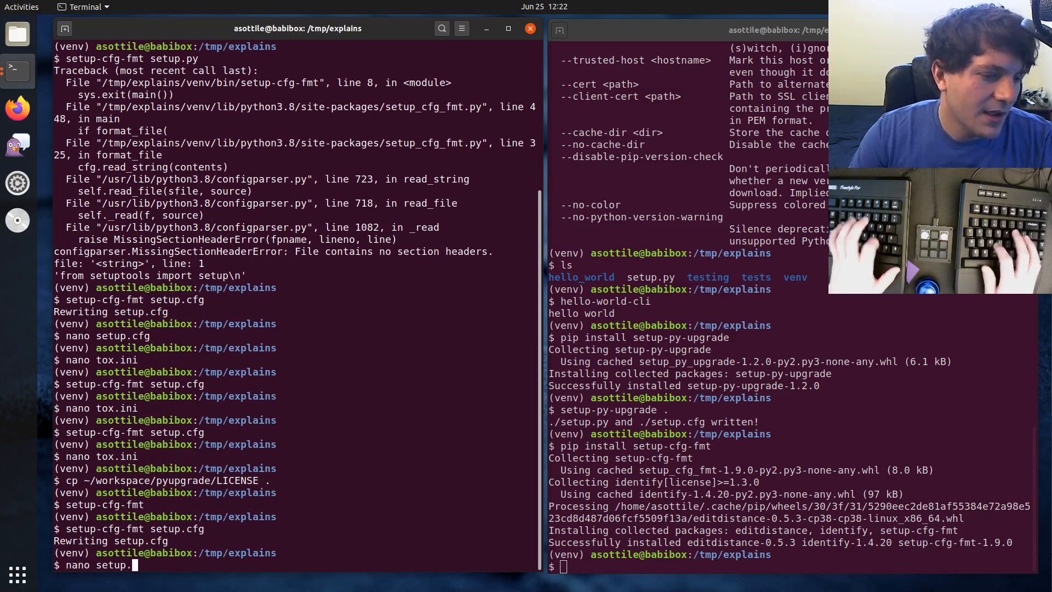
key(Return)
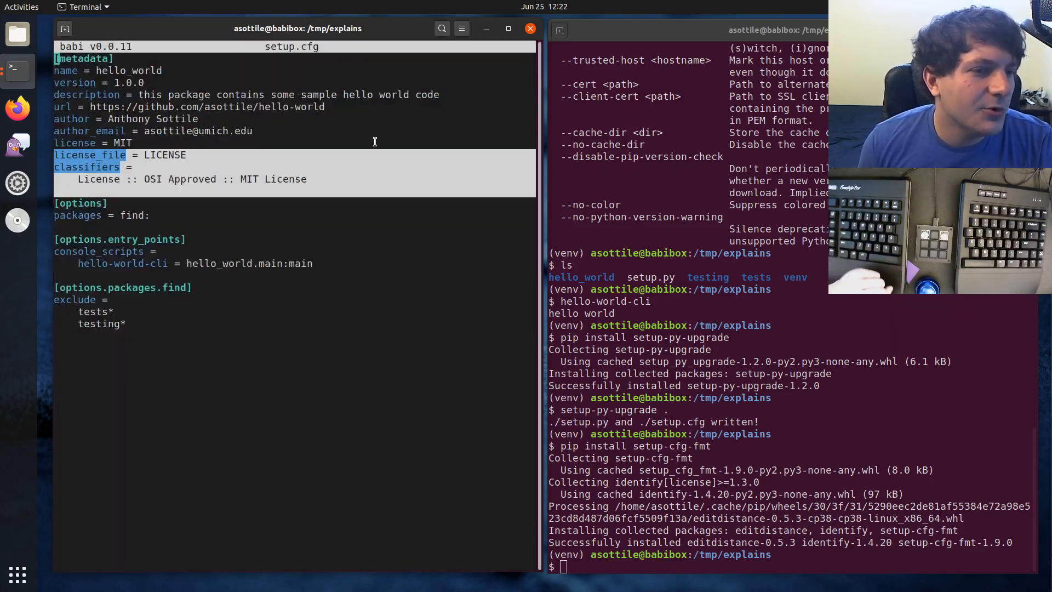